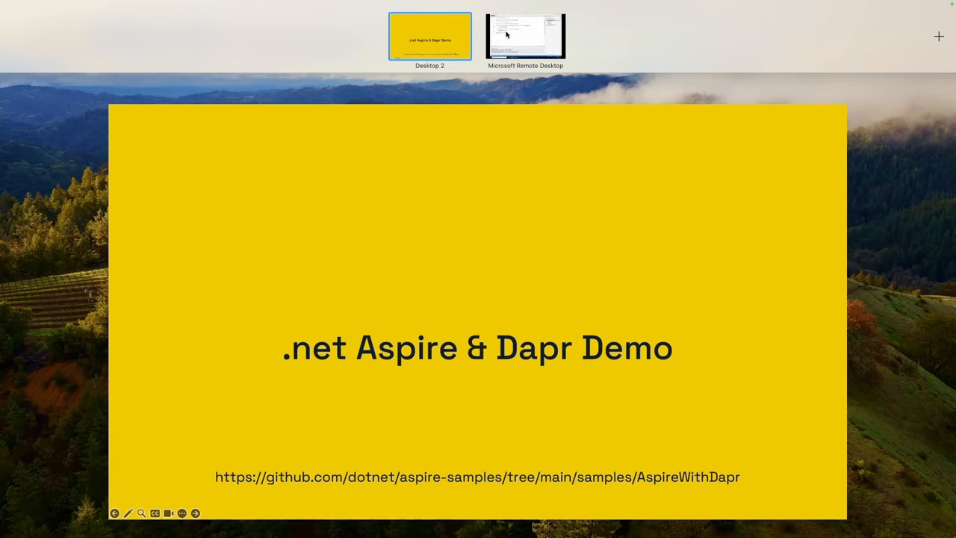
Set aside the .NET Aspire & Dapr title slide and bring the remote desktop forward
{"action": "left_click", "coordinate": [525, 36]}
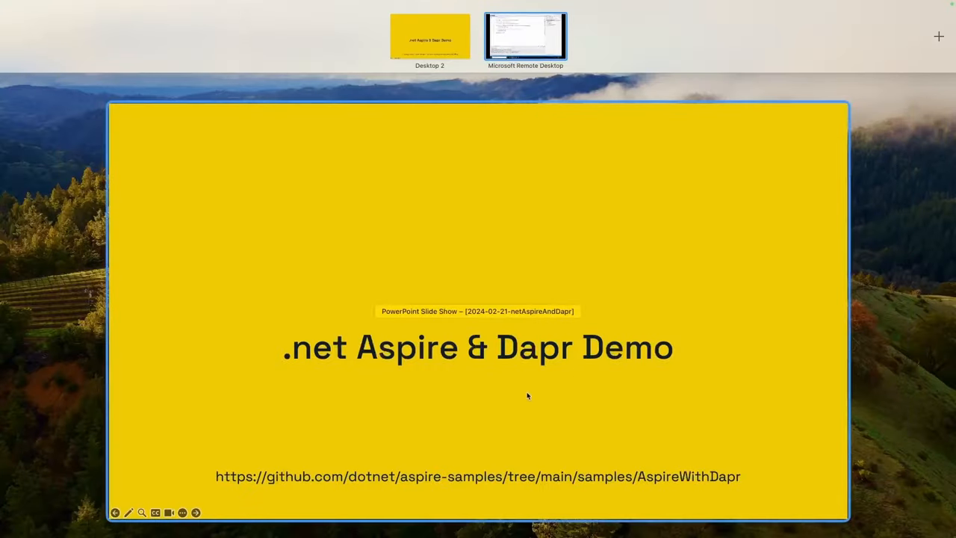
{"action": "mouse_move", "coordinate": [575, 421]}
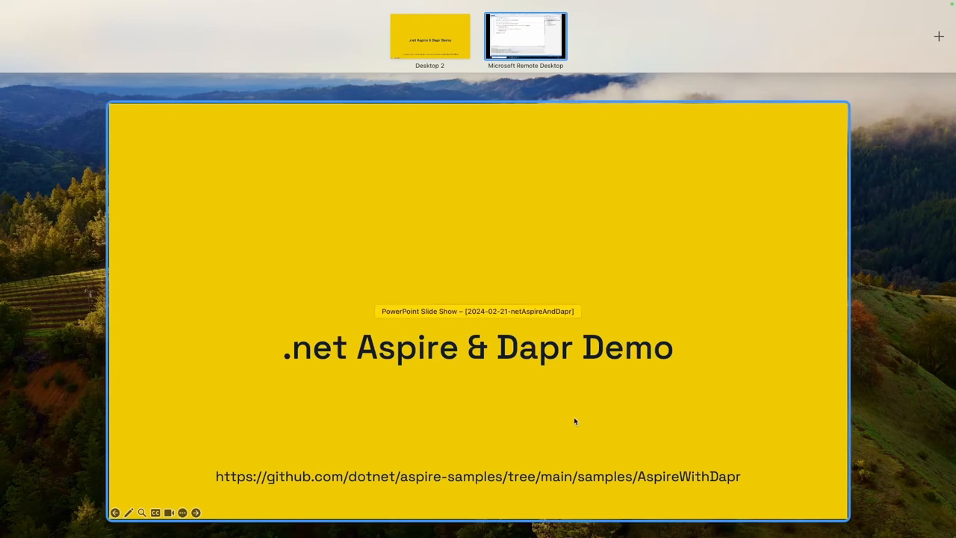
{"action": "mouse_move", "coordinate": [468, 404]}
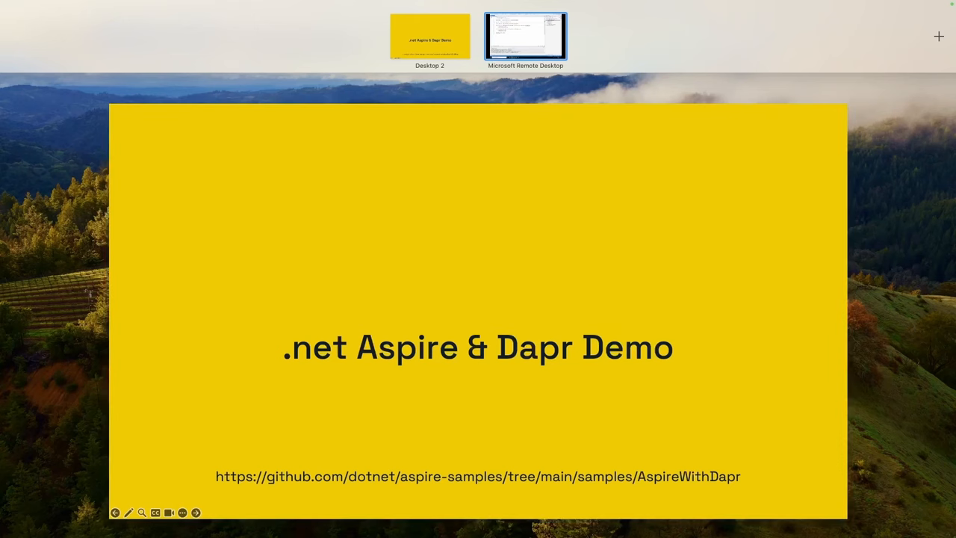
{"action": "left_click", "coordinate": [525, 36]}
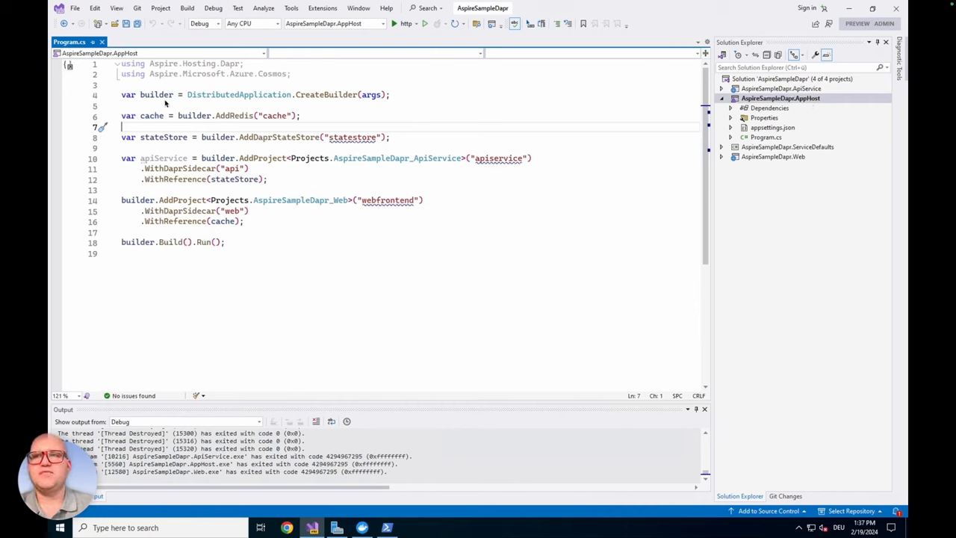
{"action": "mouse_move", "coordinate": [327, 94]}
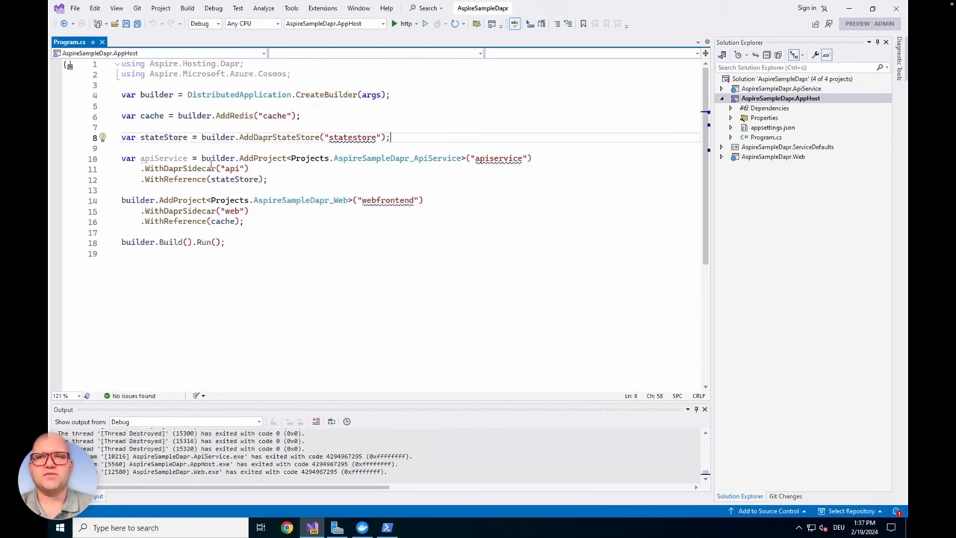
{"action": "mouse_move", "coordinate": [150, 158]}
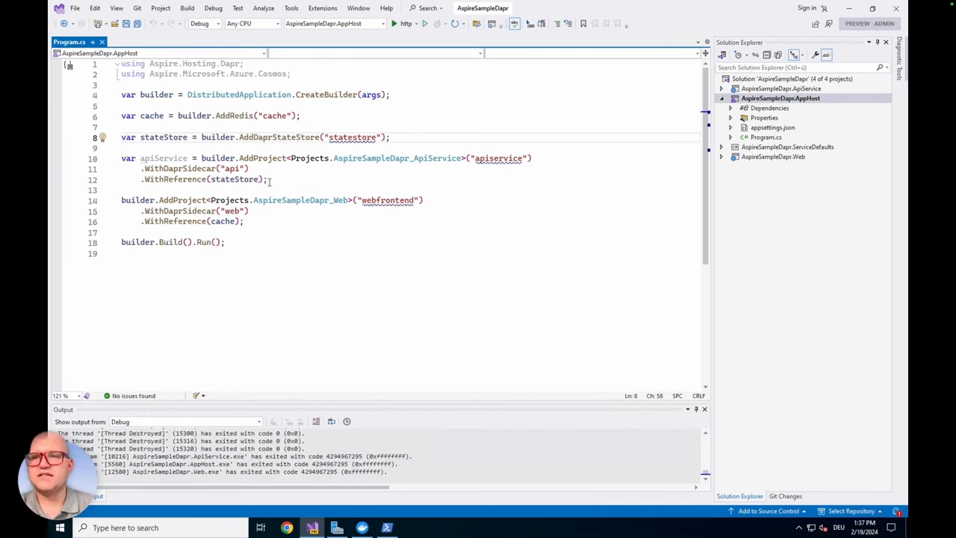
{"action": "mouse_move", "coordinate": [267, 225]}
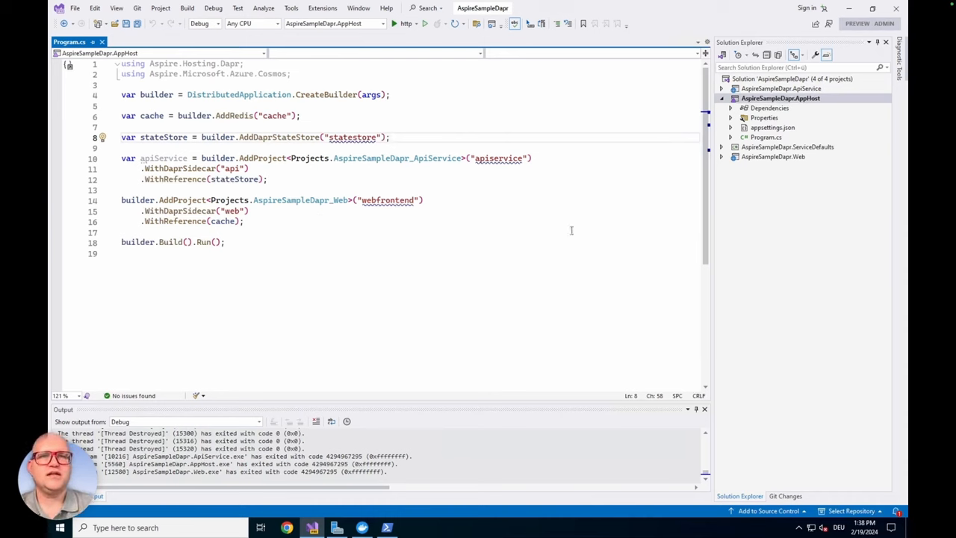
{"action": "mouse_move", "coordinate": [723, 93]}
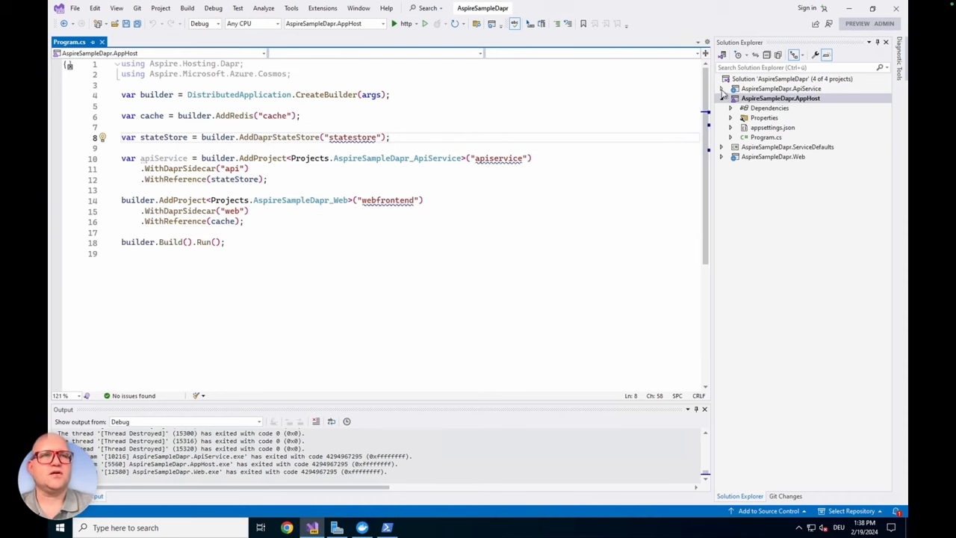
Expand the AspireSampleDapr.ApiService project in Solution Explorer
{"action": "left_click", "coordinate": [729, 88]}
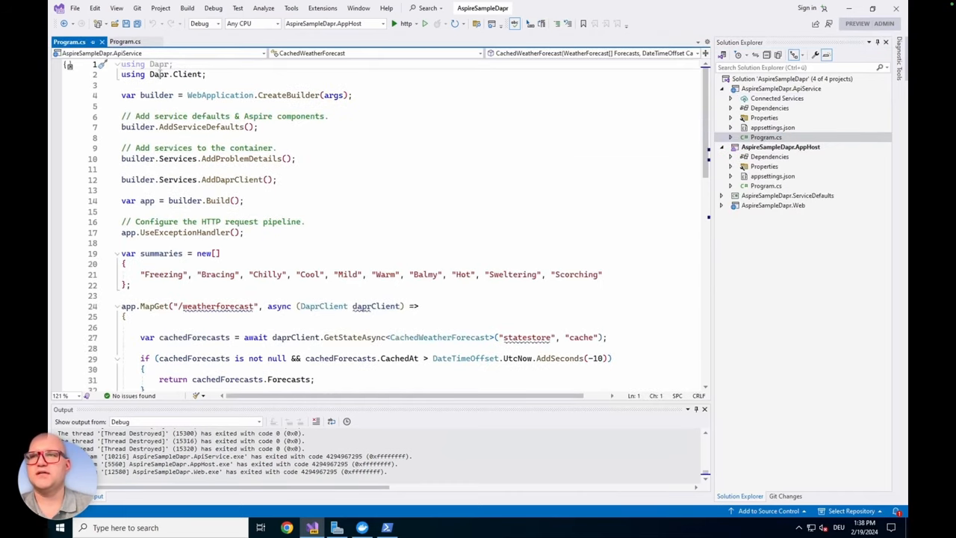
Review ApiService Program.cs's statestore-cached weatherforecast endpoint, then return to AppHost Program.cs
{"action": "double_click", "coordinate": [232, 179]}
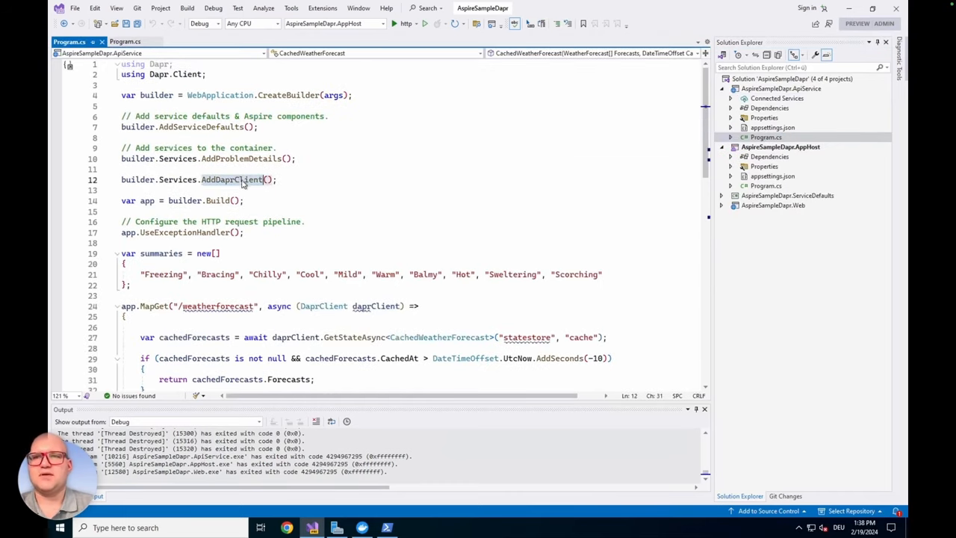
{"action": "double_click", "coordinate": [232, 179]}
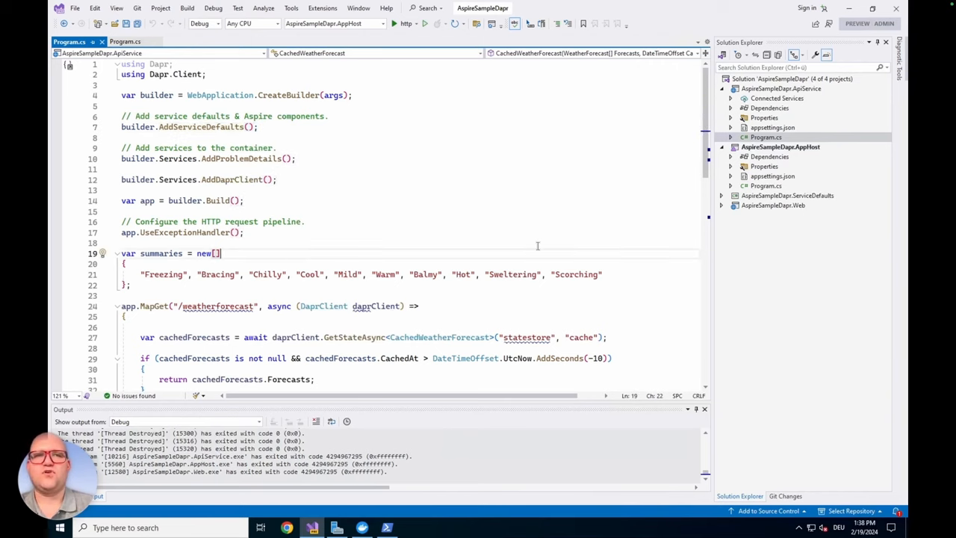
{"action": "scroll", "scroll_direction": "down", "scroll_amount": 3}
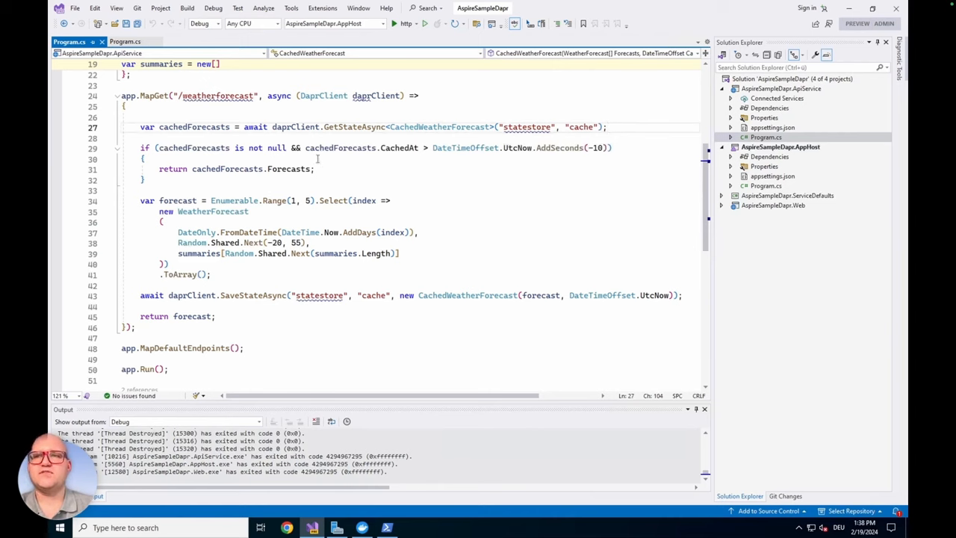
{"action": "mouse_move", "coordinate": [234, 200]}
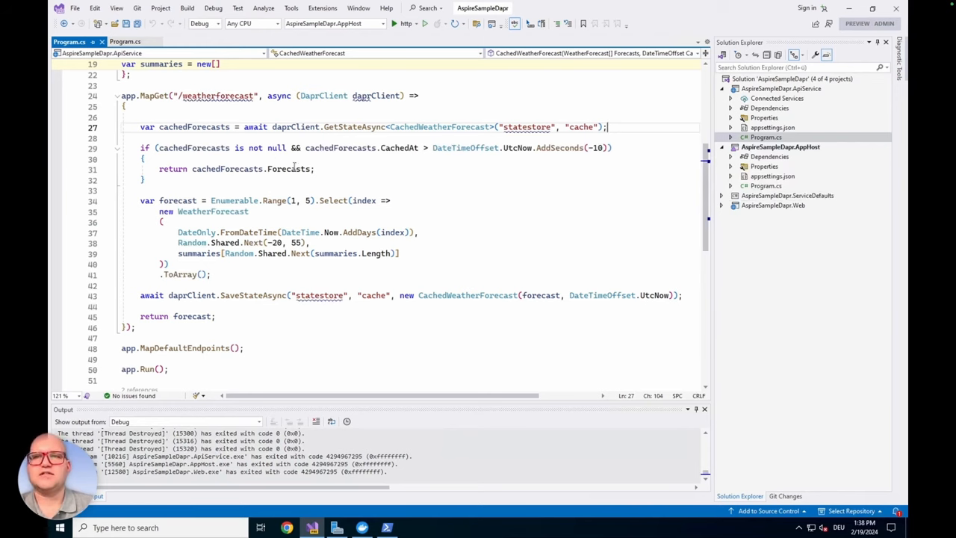
{"action": "mouse_move", "coordinate": [290, 168]}
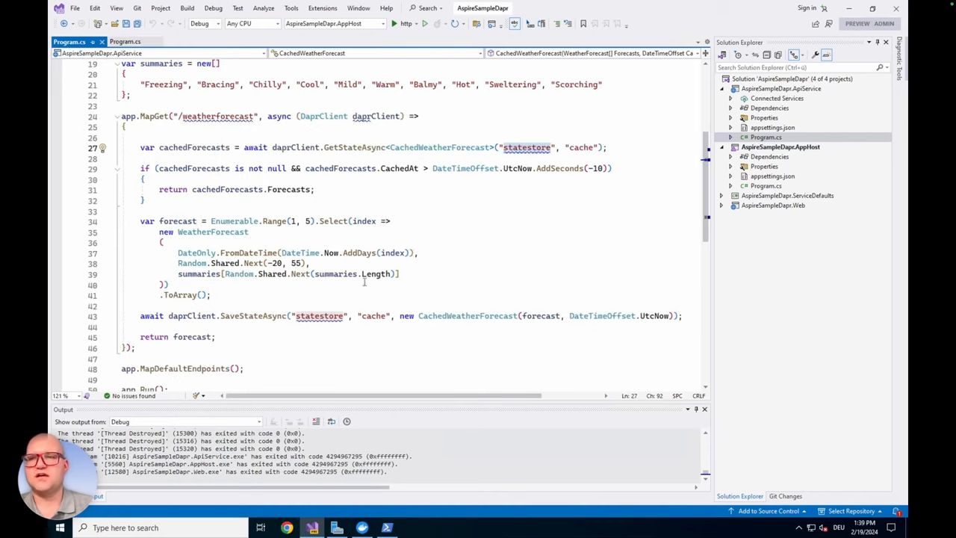
{"action": "scroll", "scroll_direction": "down", "scroll_amount": 3}
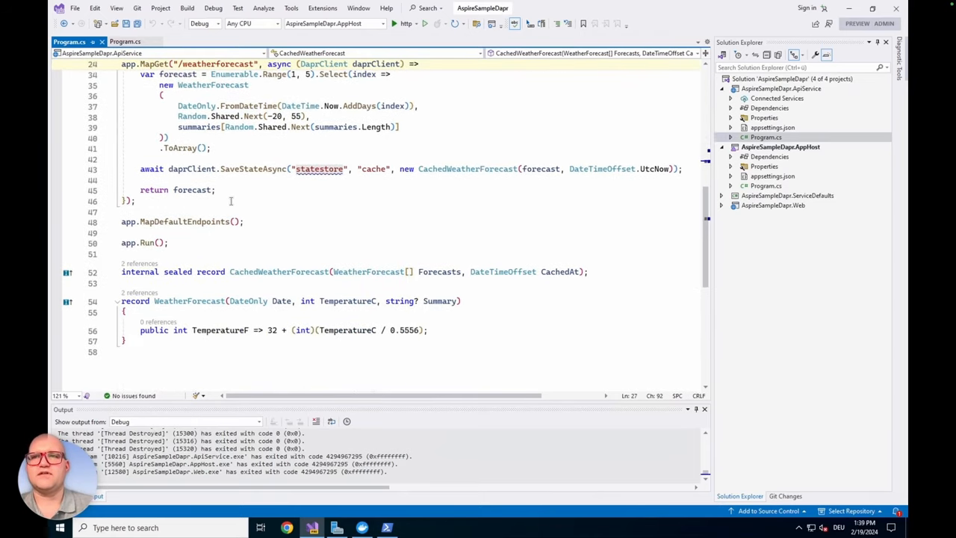
{"action": "left_click", "coordinate": [126, 41]}
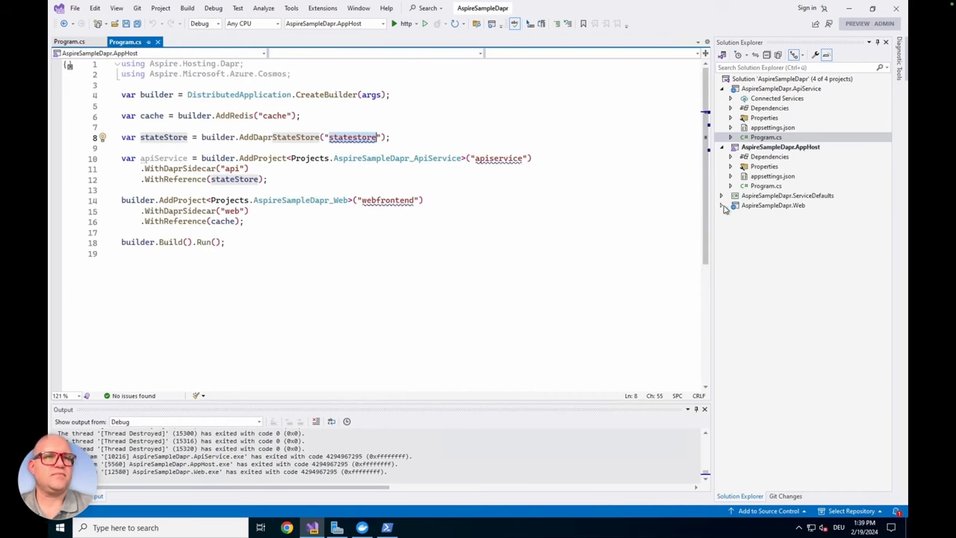
{"action": "left_click", "coordinate": [721, 205]}
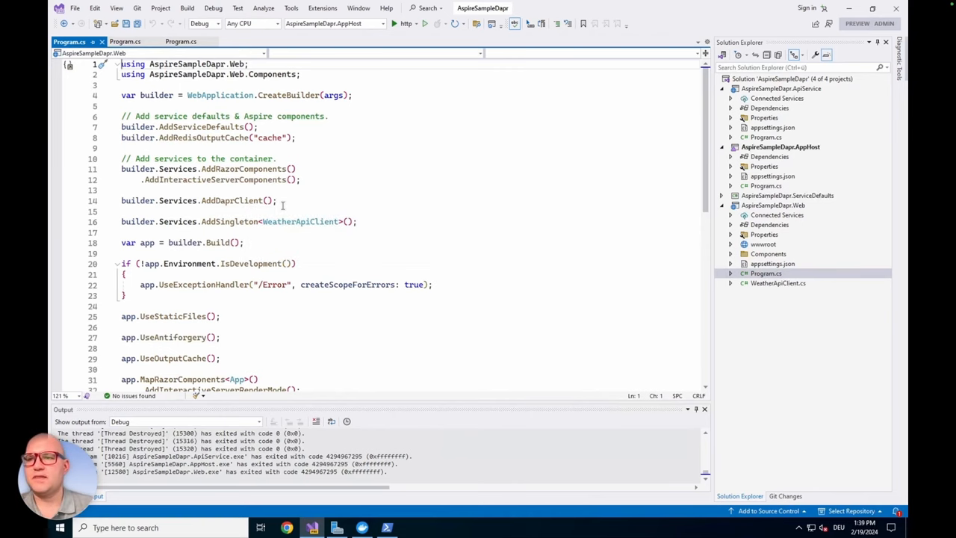
Scroll the Web project's Program.cs and open WeatherApiClient.cs
{"action": "scroll", "scroll_direction": "down", "scroll_amount": 3}
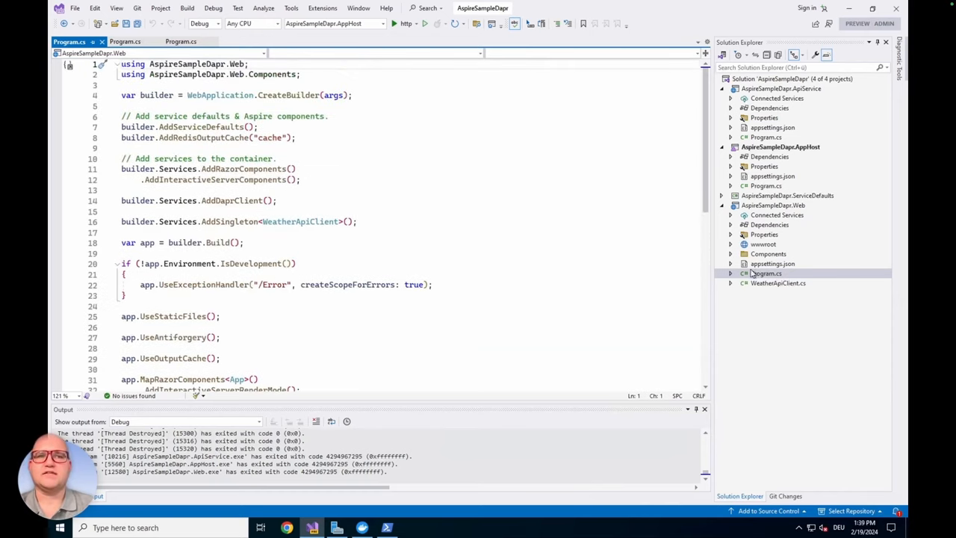
{"action": "double_click", "coordinate": [777, 283]}
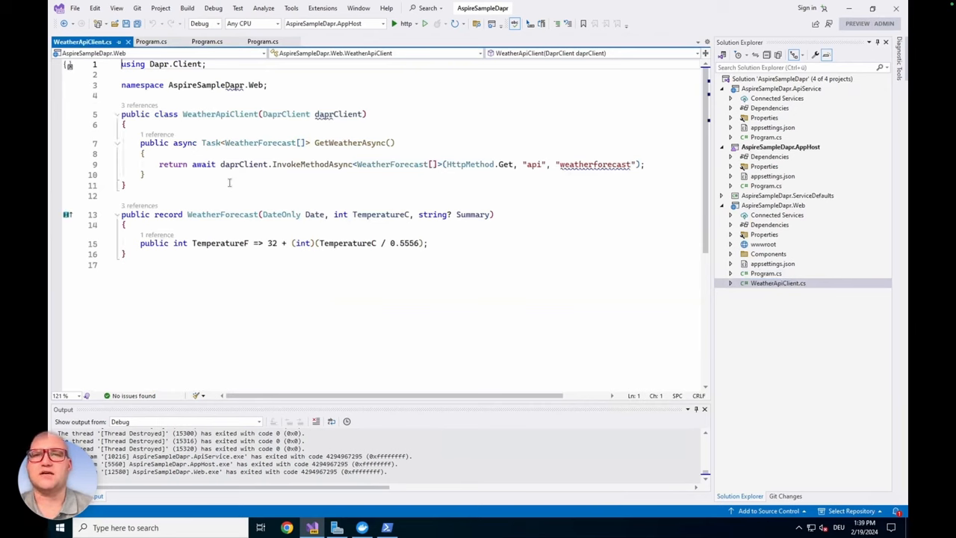
{"action": "mouse_move", "coordinate": [243, 164]}
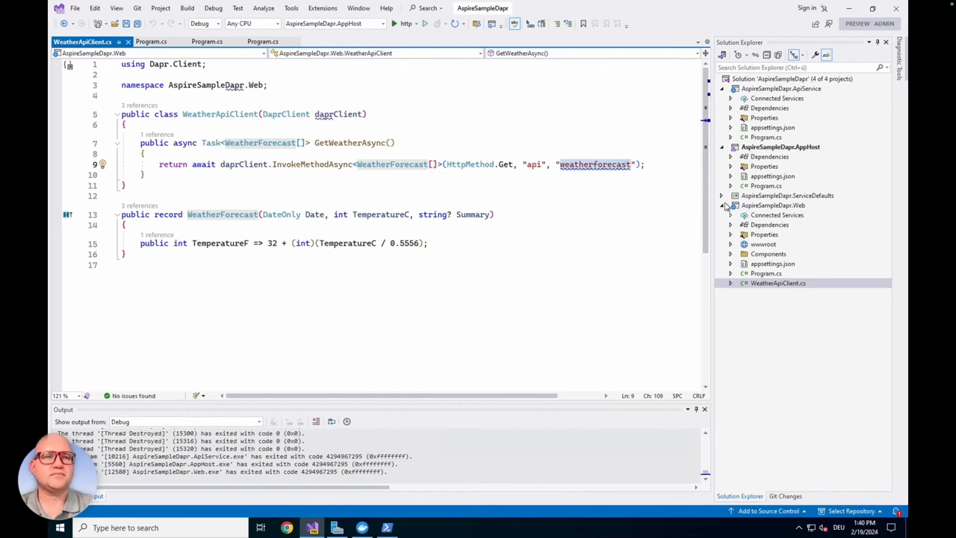
{"action": "mouse_move", "coordinate": [728, 209]}
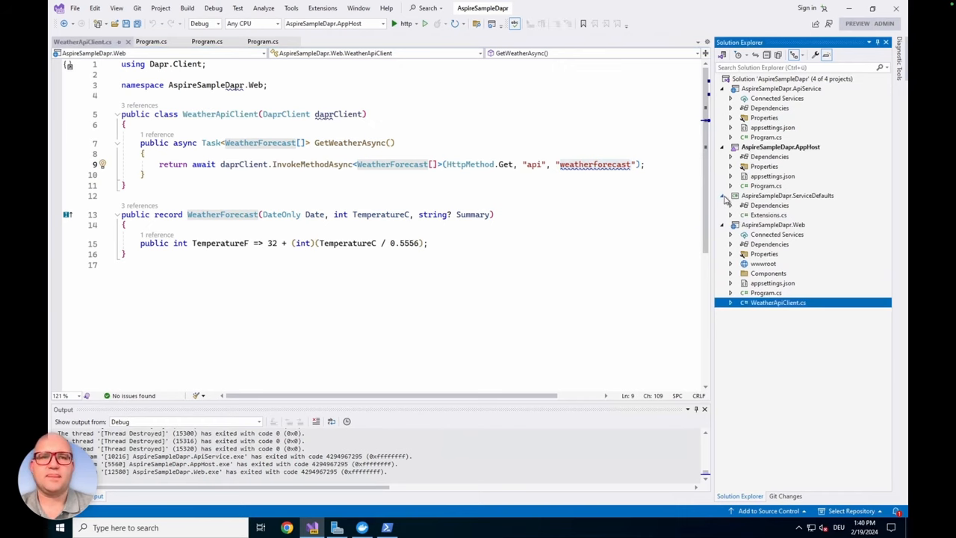
Return to the Web Program.cs and select the AddServiceDefaults call
{"action": "left_click", "coordinate": [765, 292]}
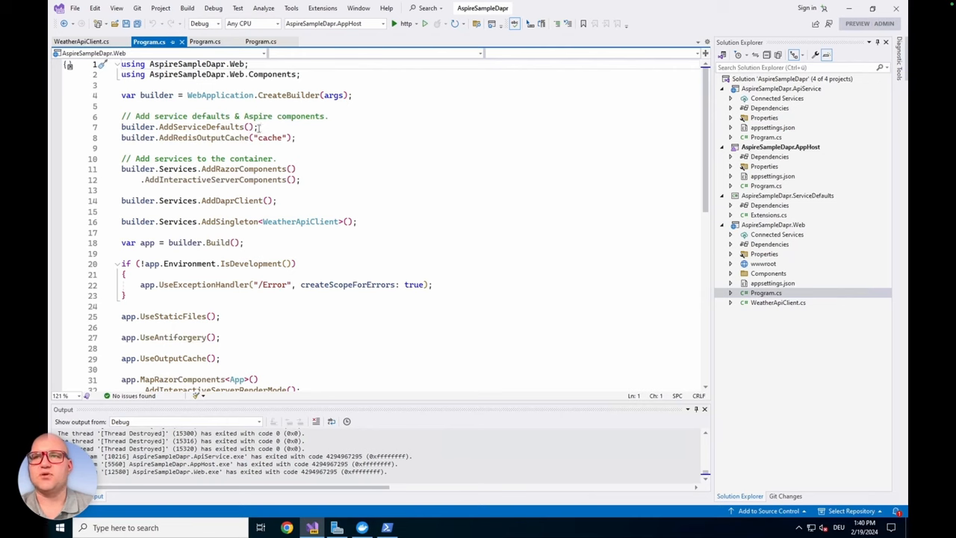
{"action": "left_click", "coordinate": [134, 127]}
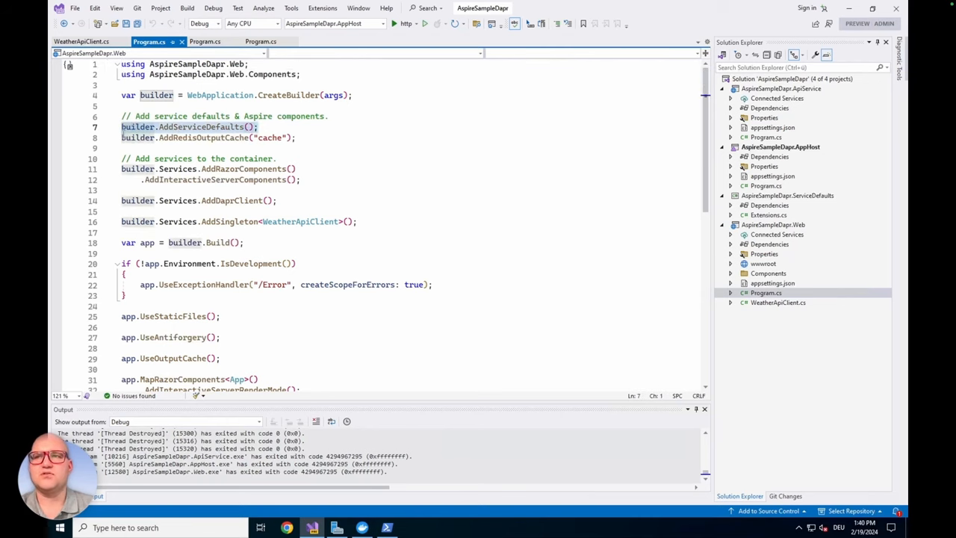
{"action": "mouse_move", "coordinate": [224, 127]}
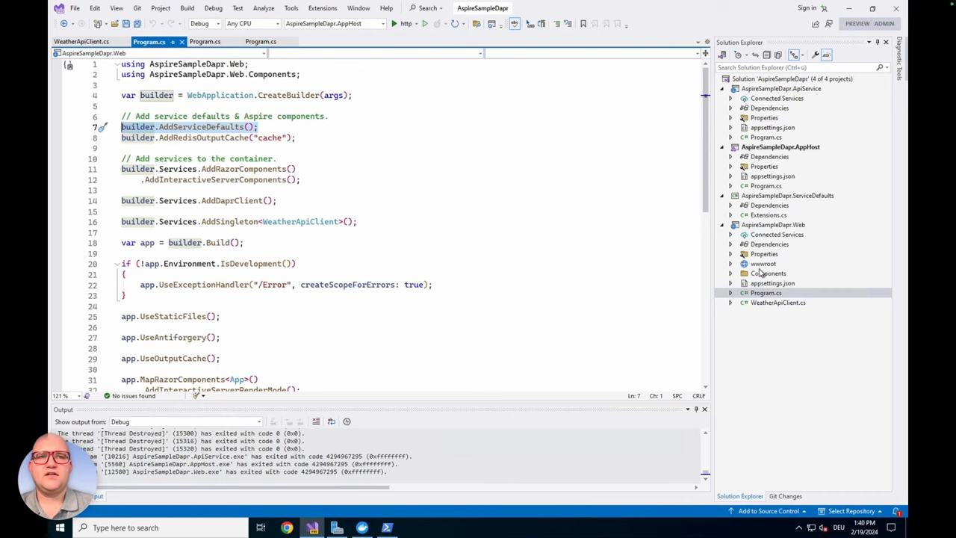
{"action": "mouse_move", "coordinate": [783, 203]}
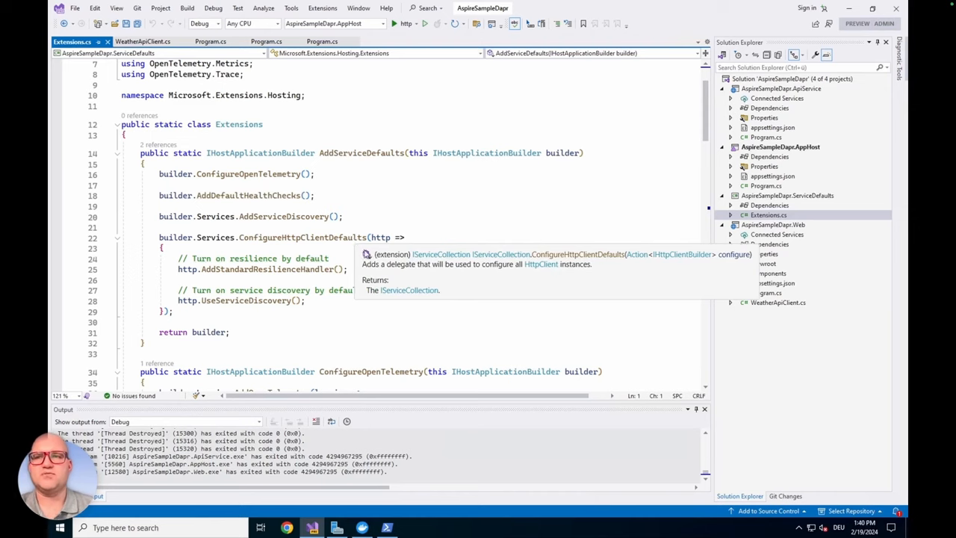
{"action": "scroll", "scroll_direction": "down", "scroll_amount": 3}
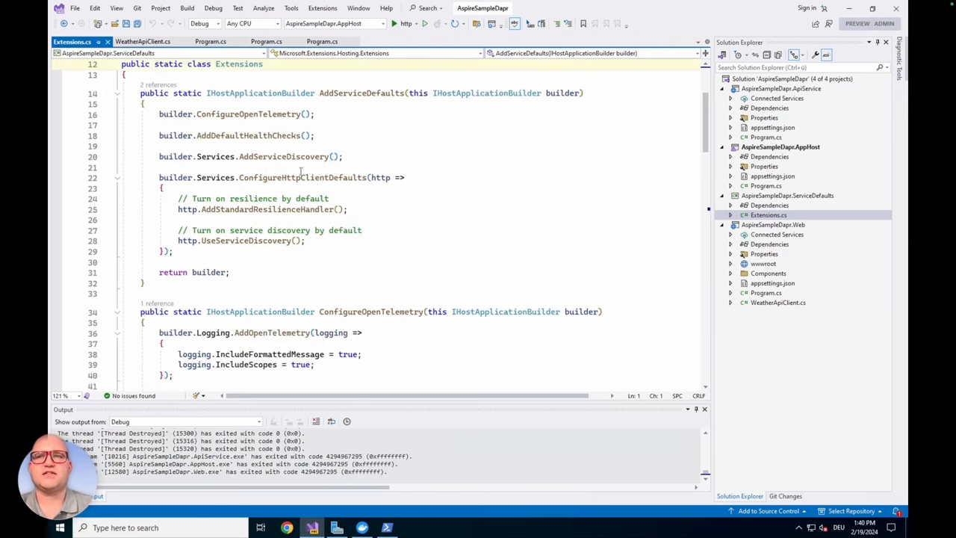
{"action": "mouse_move", "coordinate": [284, 157]}
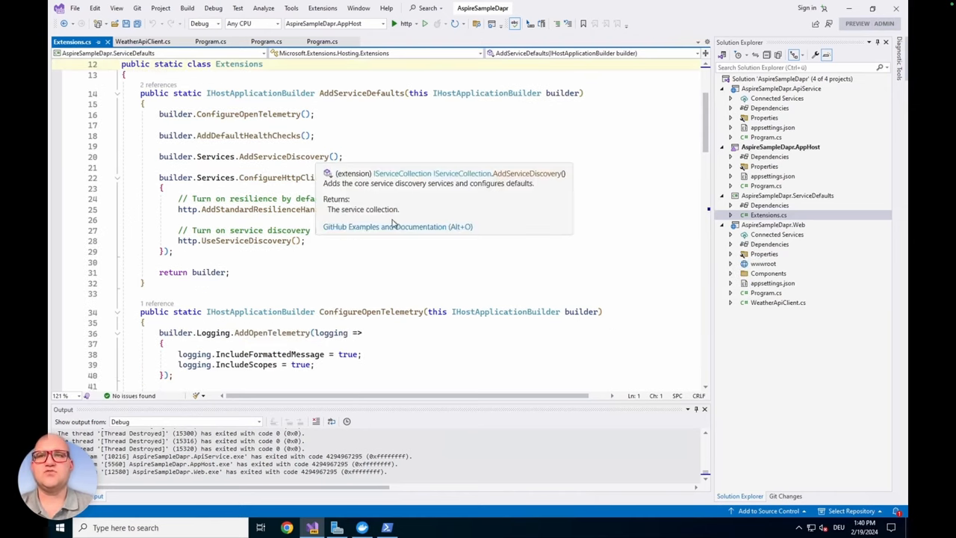
{"action": "mouse_move", "coordinate": [435, 267]}
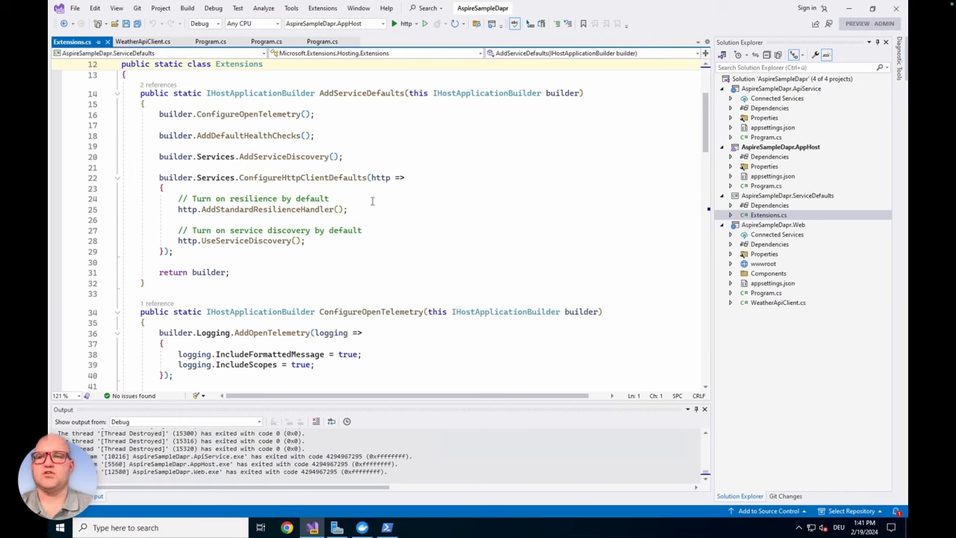
{"action": "mouse_move", "coordinate": [369, 277]}
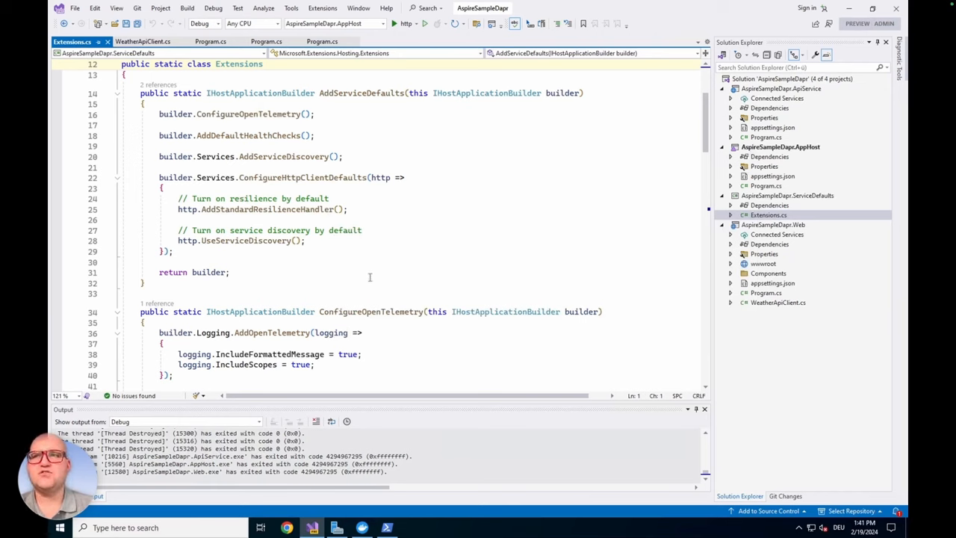
{"action": "mouse_move", "coordinate": [366, 269]}
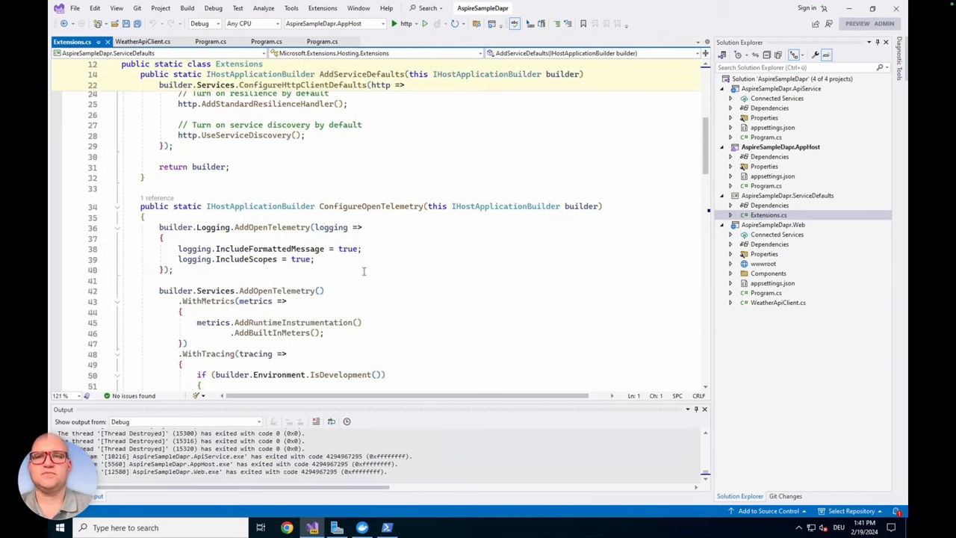
{"action": "scroll", "scroll_direction": "down", "scroll_amount": 3}
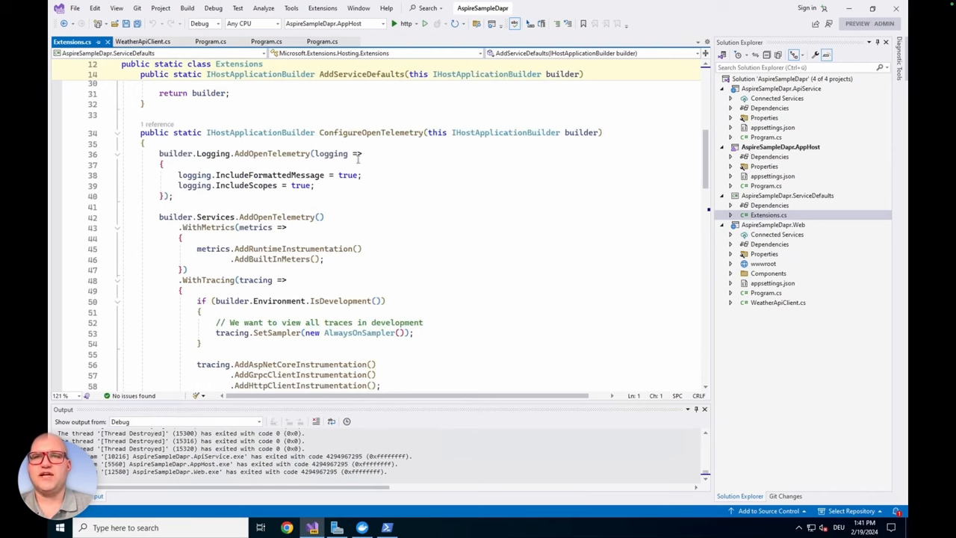
{"action": "scroll", "scroll_direction": "down", "scroll_amount": 3}
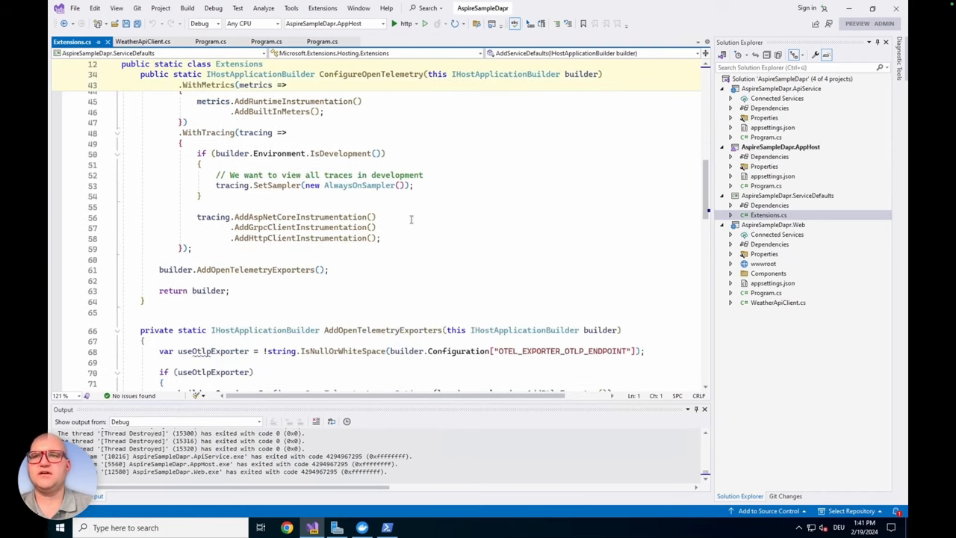
{"action": "scroll", "scroll_direction": "down", "scroll_amount": 3}
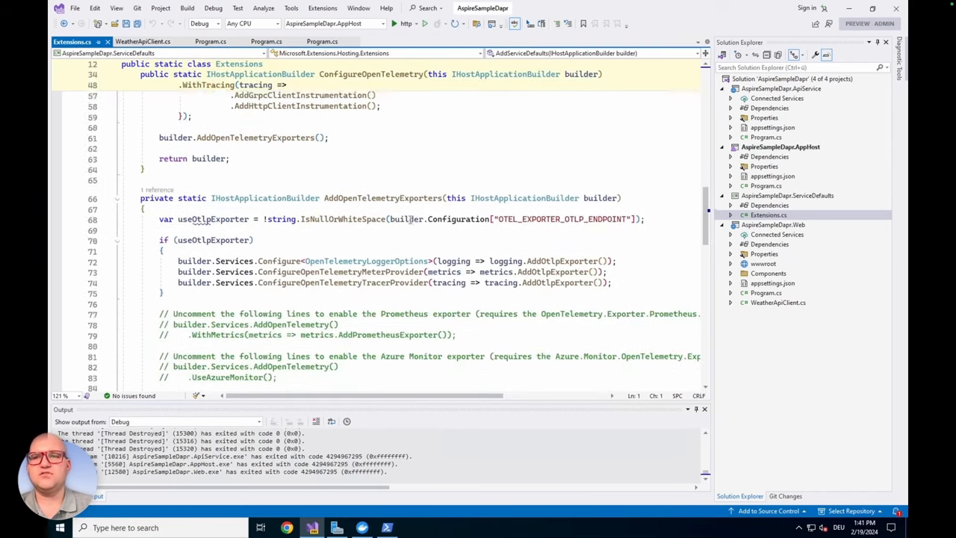
{"action": "scroll", "scroll_direction": "down", "scroll_amount": 3}
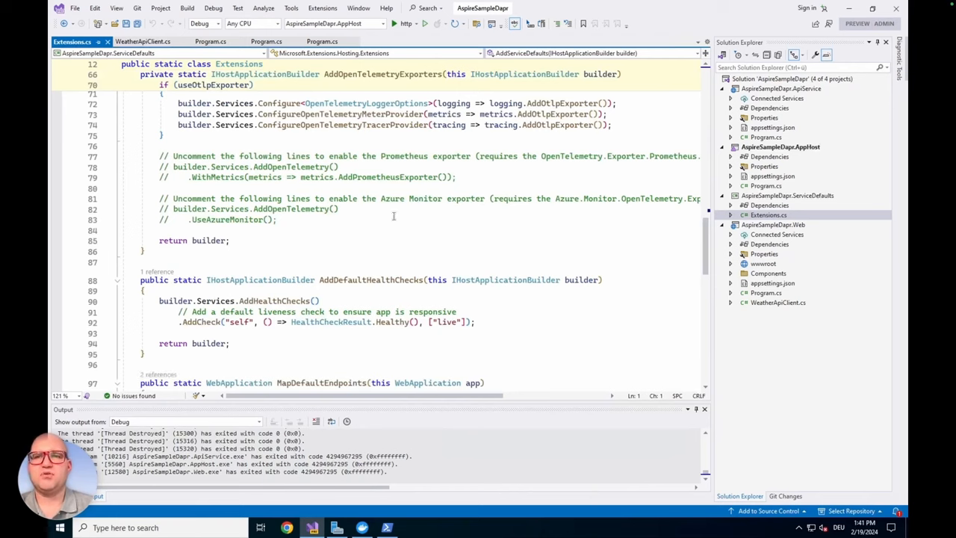
{"action": "mouse_move", "coordinate": [378, 199]}
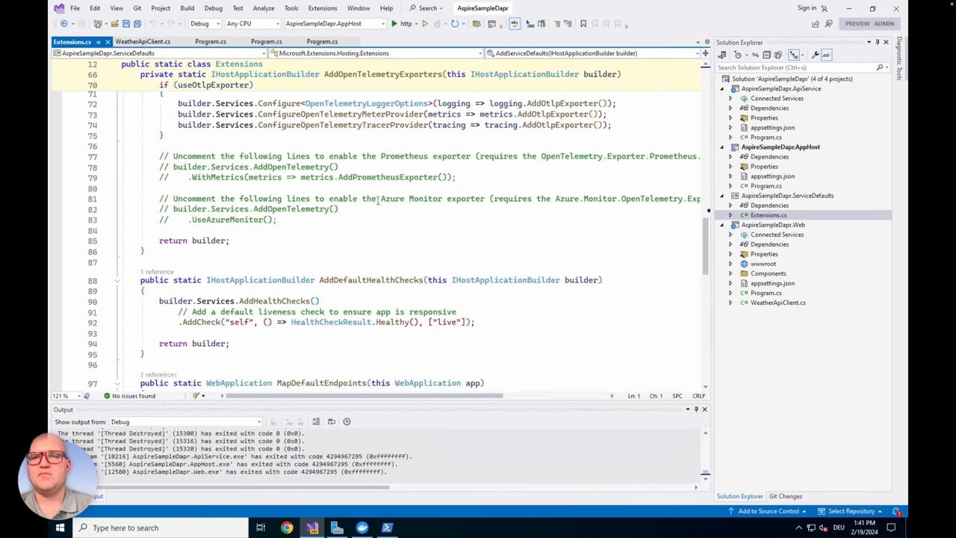
{"action": "mouse_move", "coordinate": [361, 161]}
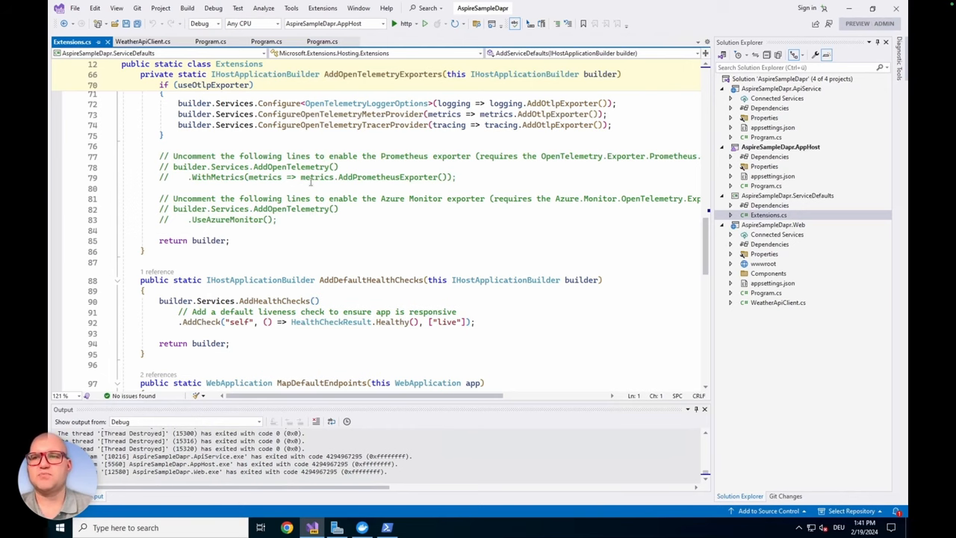
{"action": "scroll", "scroll_direction": "down", "scroll_amount": 3}
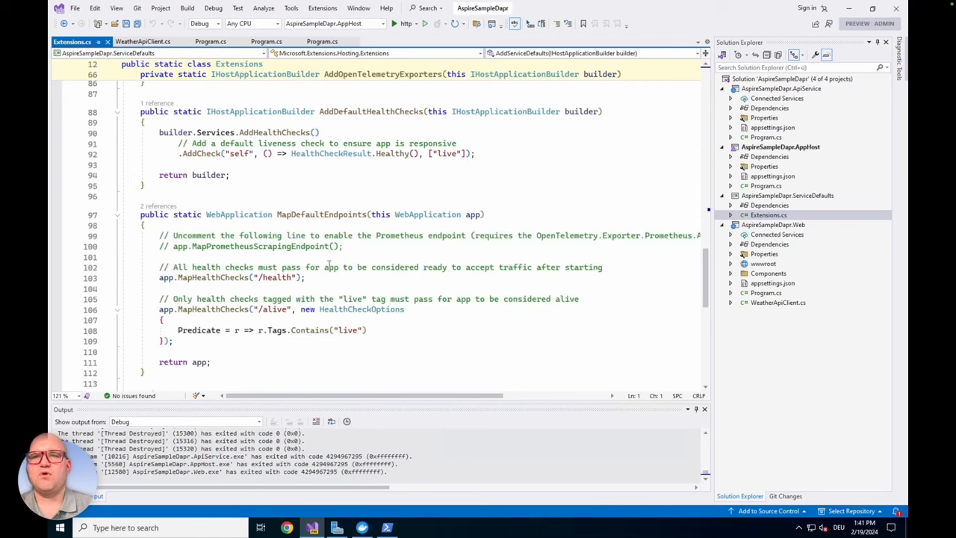
{"action": "mouse_move", "coordinate": [417, 290]}
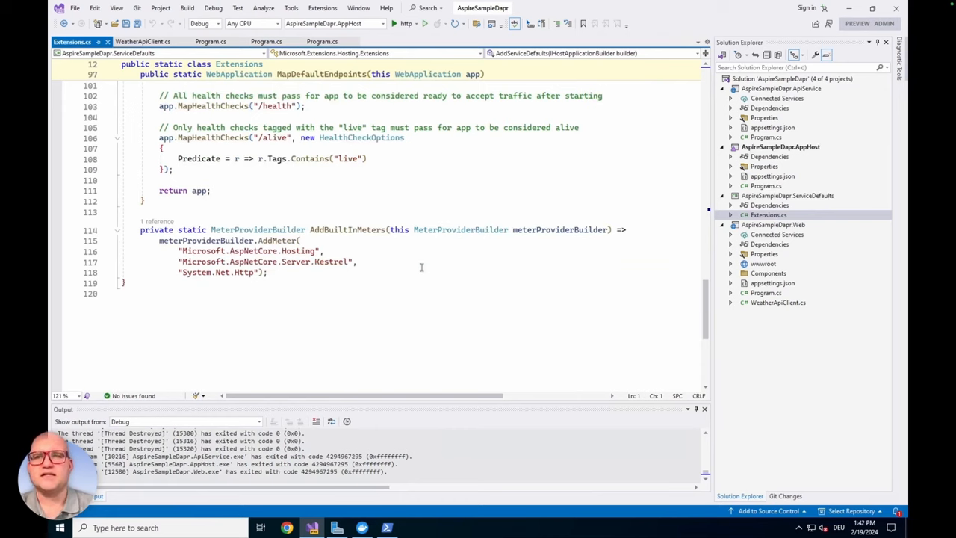
{"action": "mouse_move", "coordinate": [274, 264]}
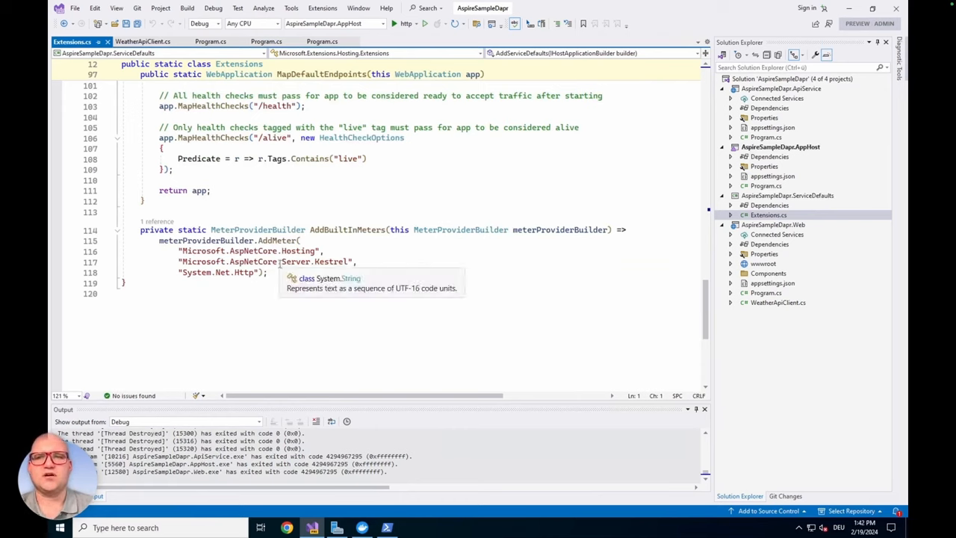
Open AppHost Program.cs and launch the distributed application with http Start
{"action": "left_click", "coordinate": [780, 147]}
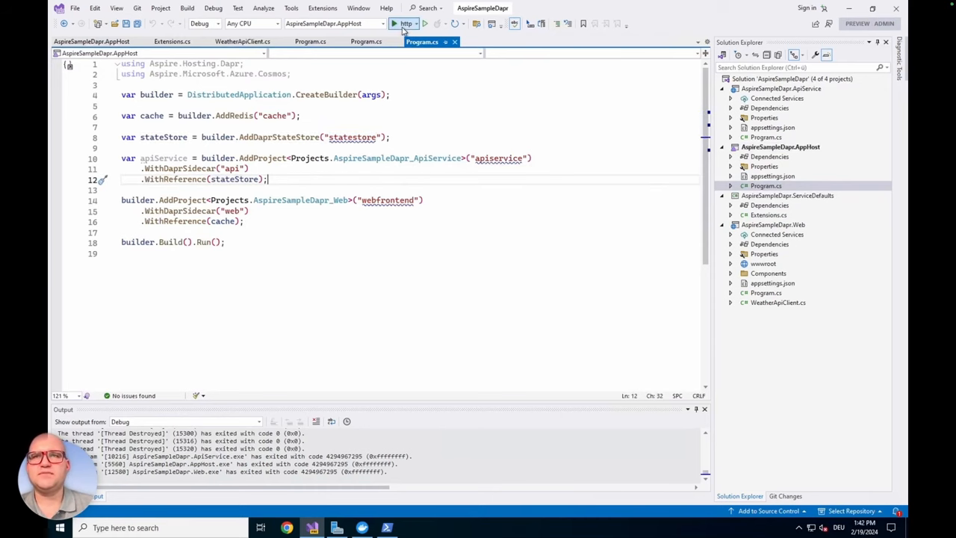
{"action": "left_click", "coordinate": [395, 23]}
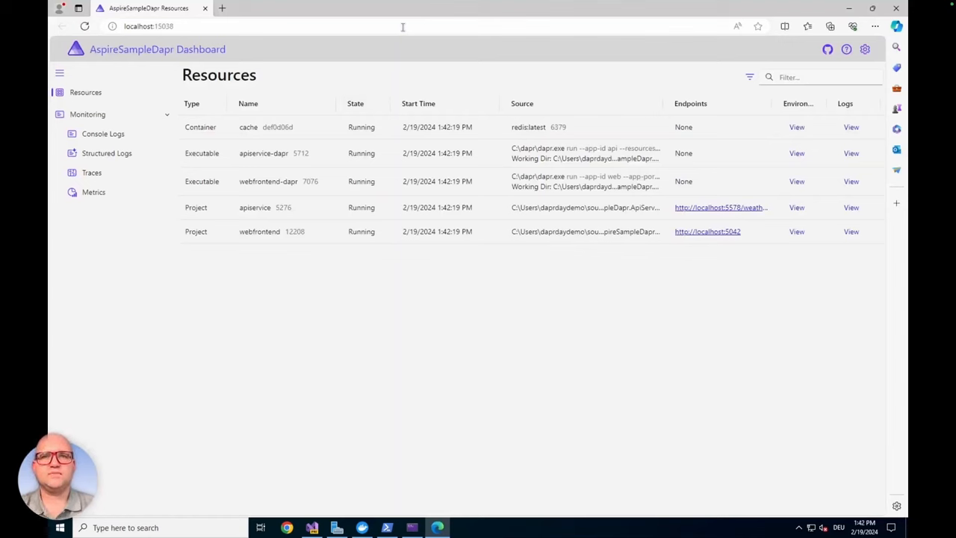
{"action": "mouse_move", "coordinate": [211, 127]}
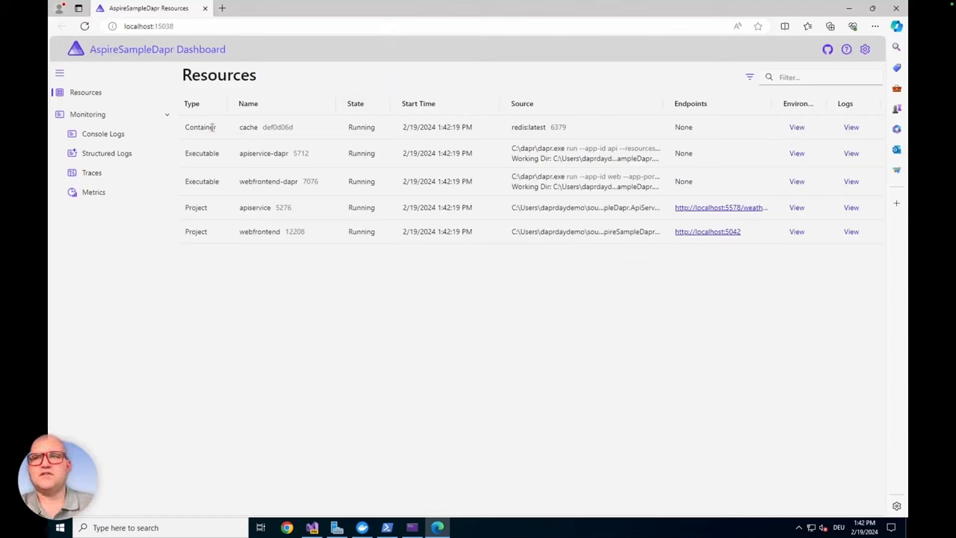
{"action": "mouse_move", "coordinate": [499, 153]}
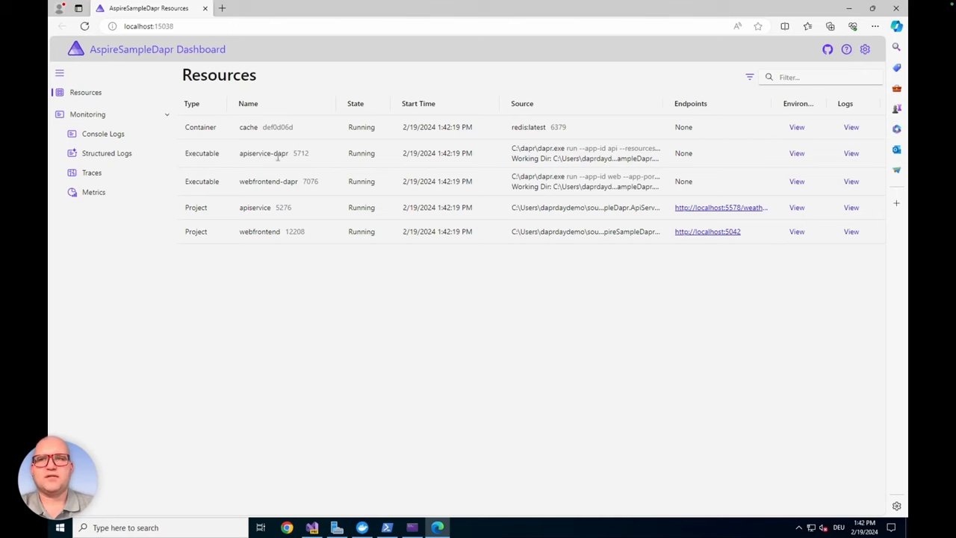
{"action": "mouse_move", "coordinate": [278, 167]}
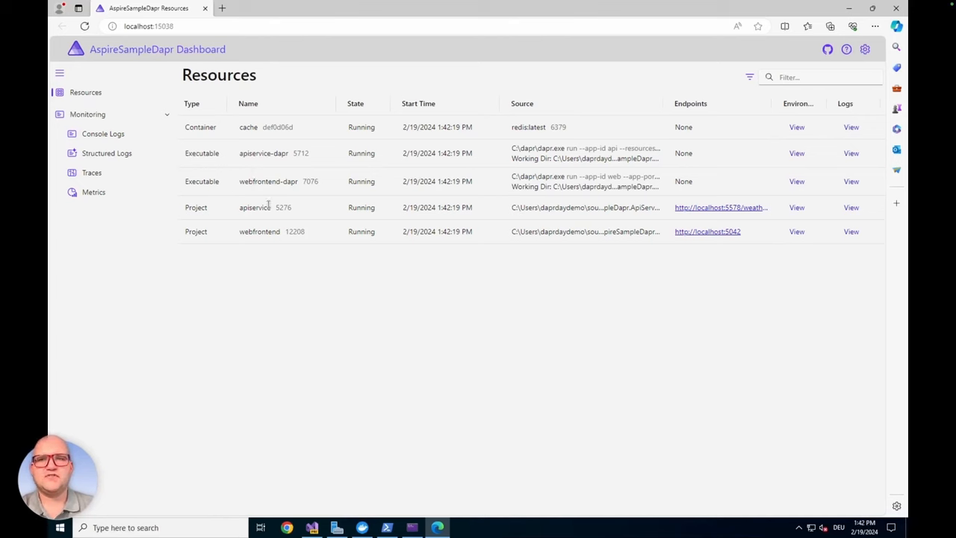
{"action": "mouse_move", "coordinate": [246, 211]}
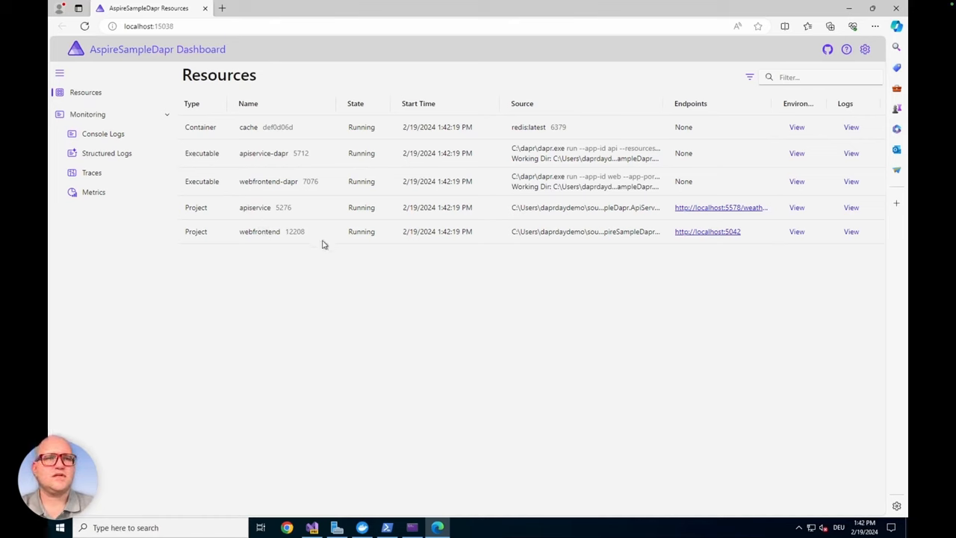
{"action": "mouse_move", "coordinate": [710, 212]}
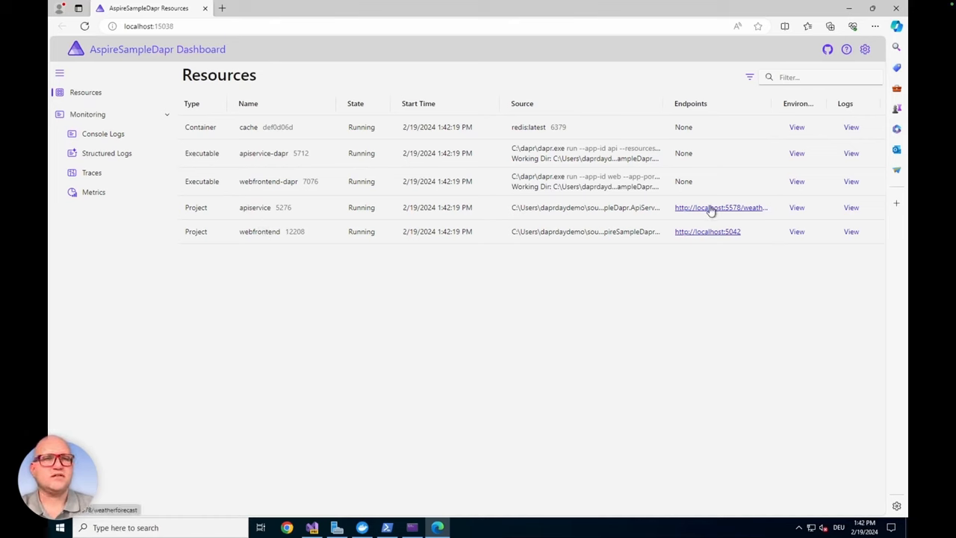
{"action": "mouse_move", "coordinate": [735, 213]}
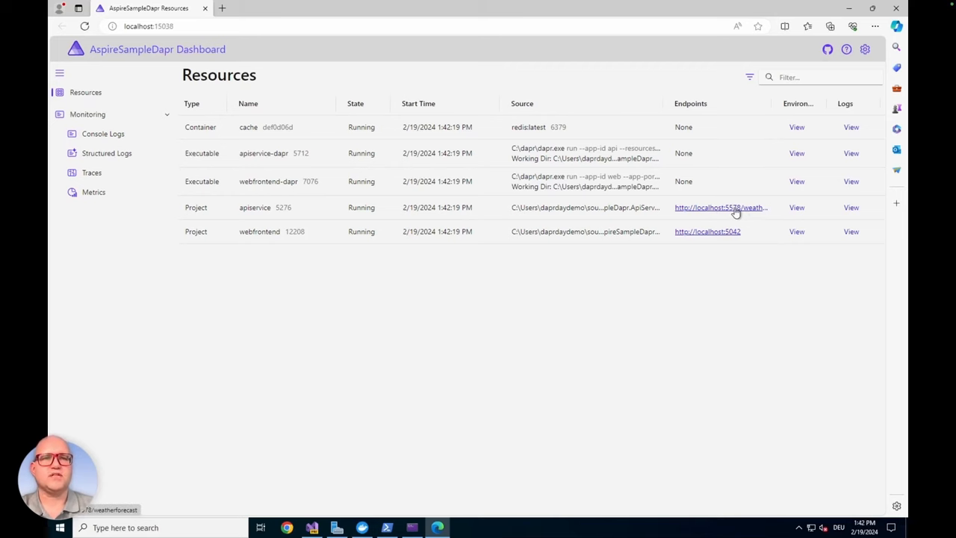
Open the apiservice weatherforecast JSON and the webfrontend Home page from the dashboard
{"action": "left_click", "coordinate": [718, 208]}
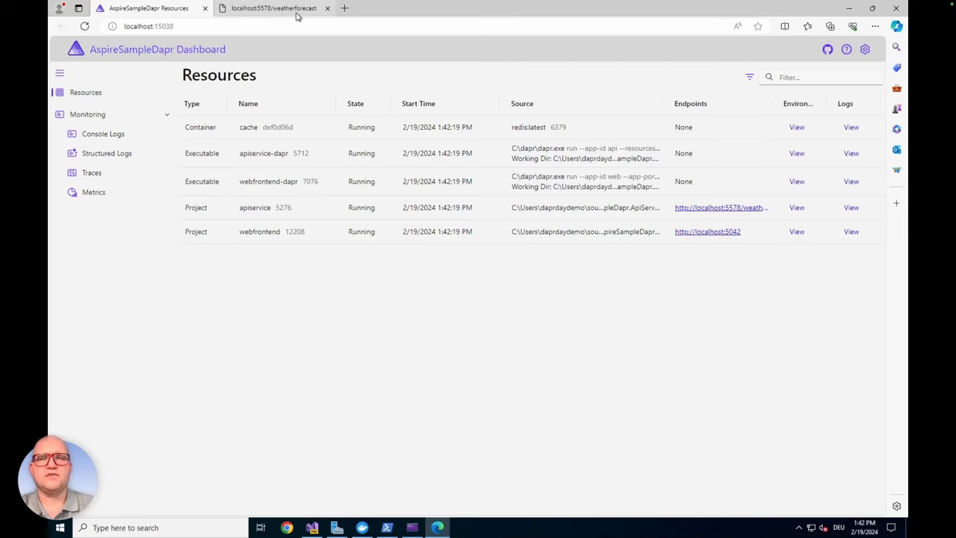
{"action": "left_click", "coordinate": [273, 9]}
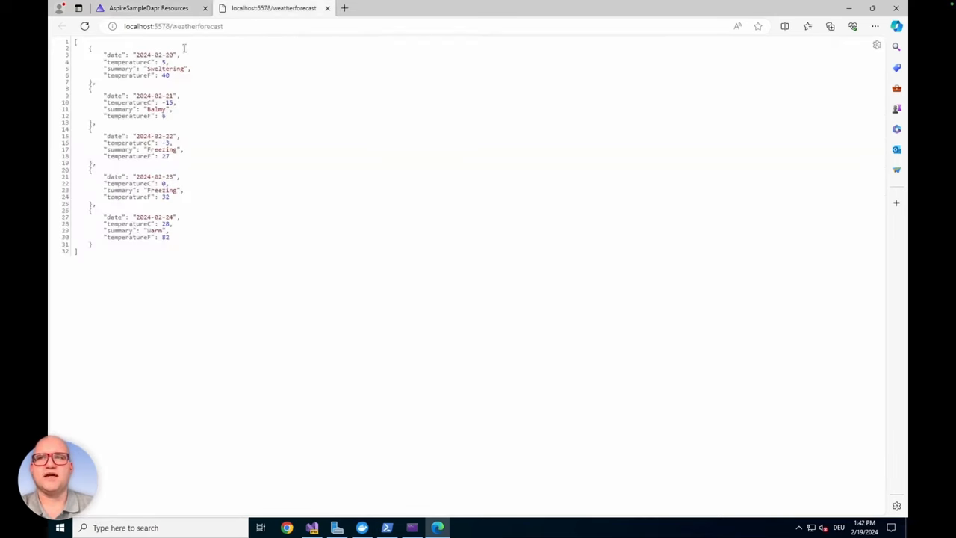
{"action": "left_click", "coordinate": [142, 8]}
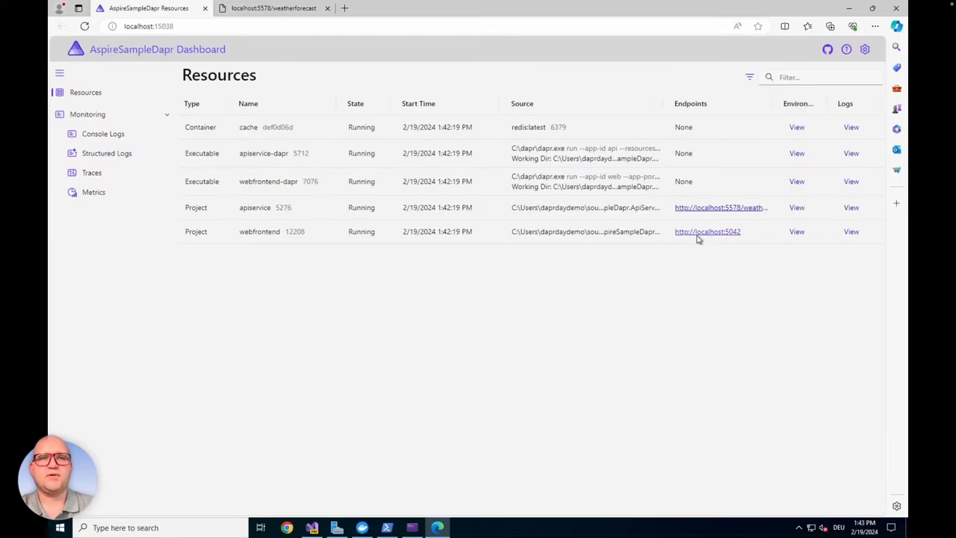
{"action": "left_click", "coordinate": [707, 231]}
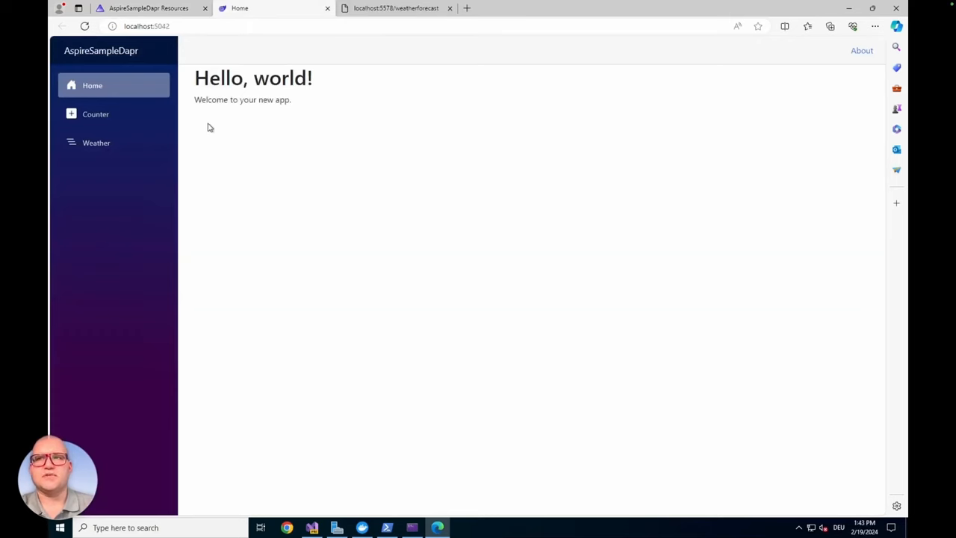
{"action": "mouse_move", "coordinate": [248, 145]}
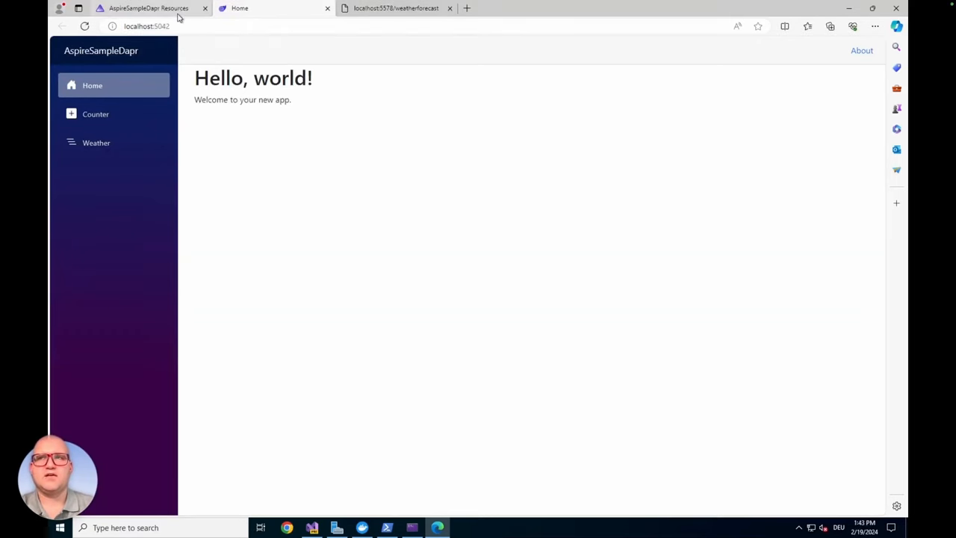
{"action": "left_click", "coordinate": [148, 8]}
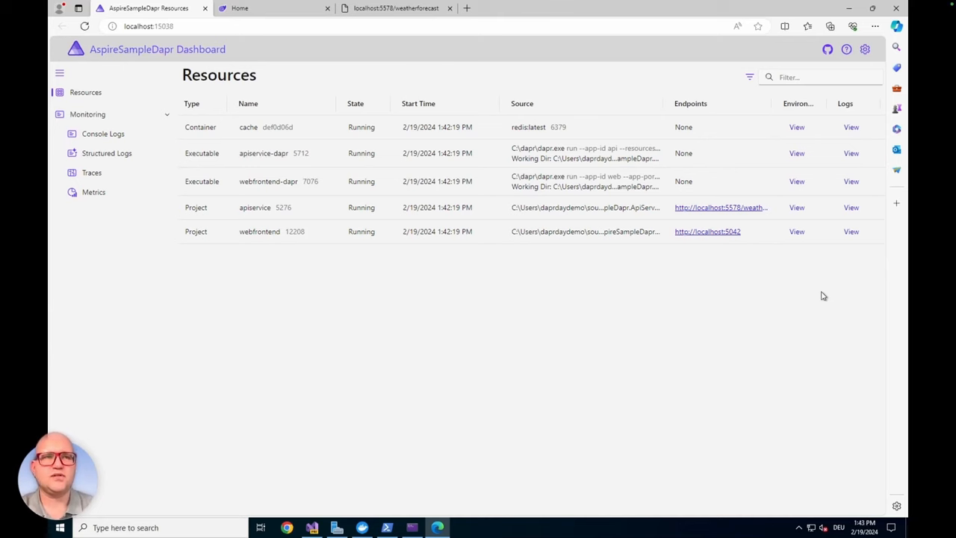
{"action": "mouse_move", "coordinate": [797, 231]}
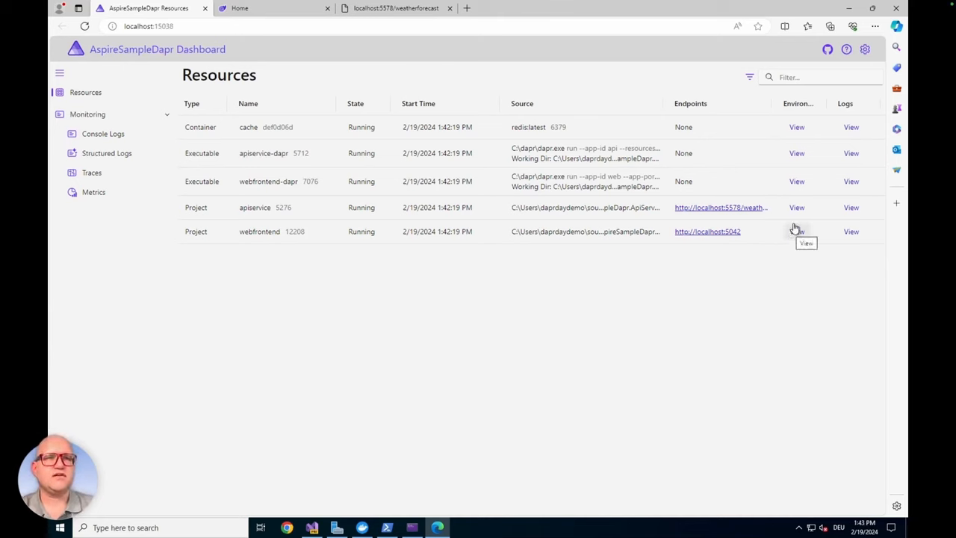
{"action": "mouse_move", "coordinate": [674, 248]}
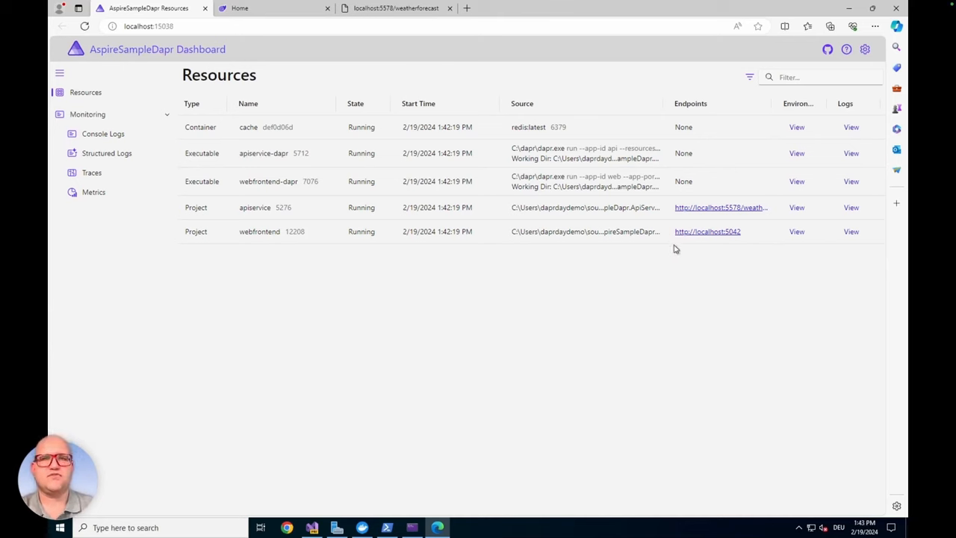
{"action": "mouse_move", "coordinate": [796, 207]}
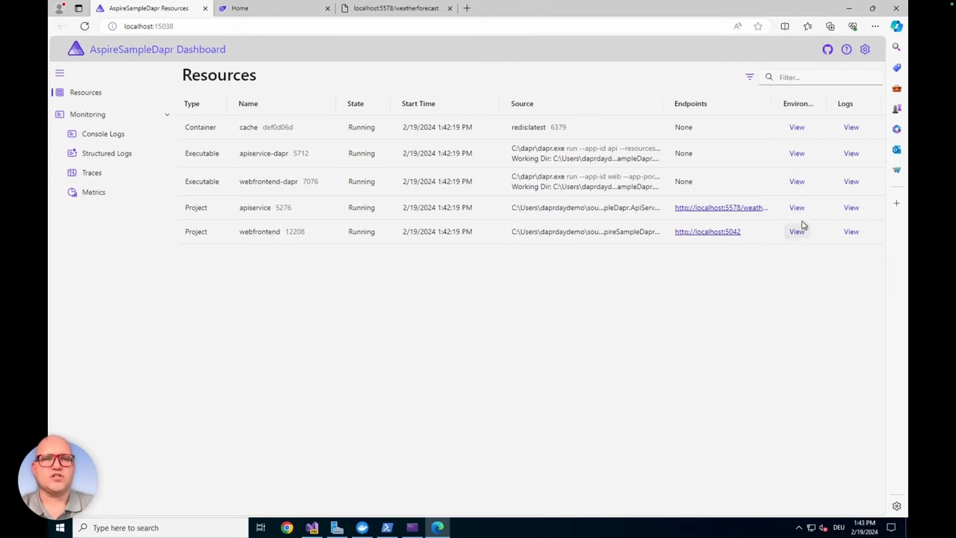
View webfrontend's environment variables, revealing DAPR_HTTP_PORT 56169, then cache's and apiservice-dapr's
{"action": "left_click", "coordinate": [797, 231]}
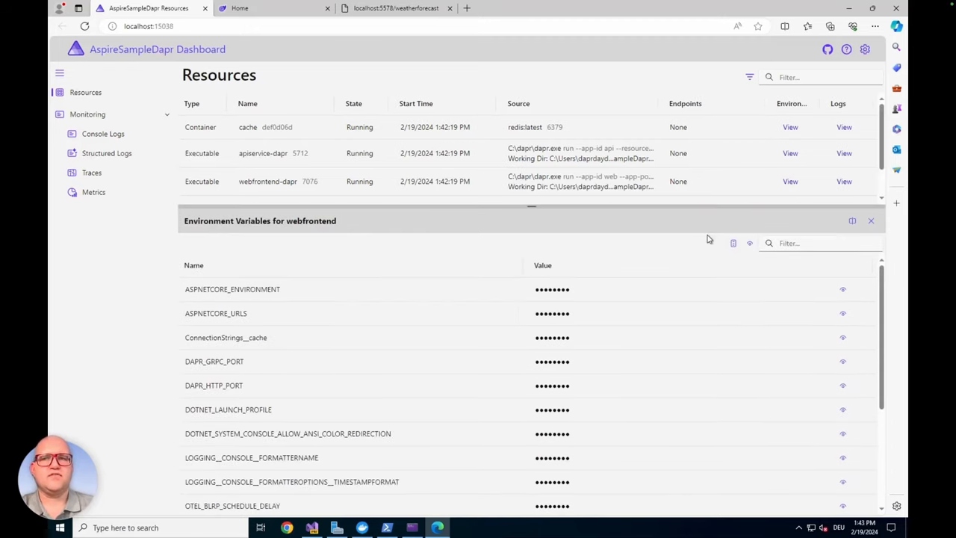
{"action": "mouse_move", "coordinate": [430, 343]}
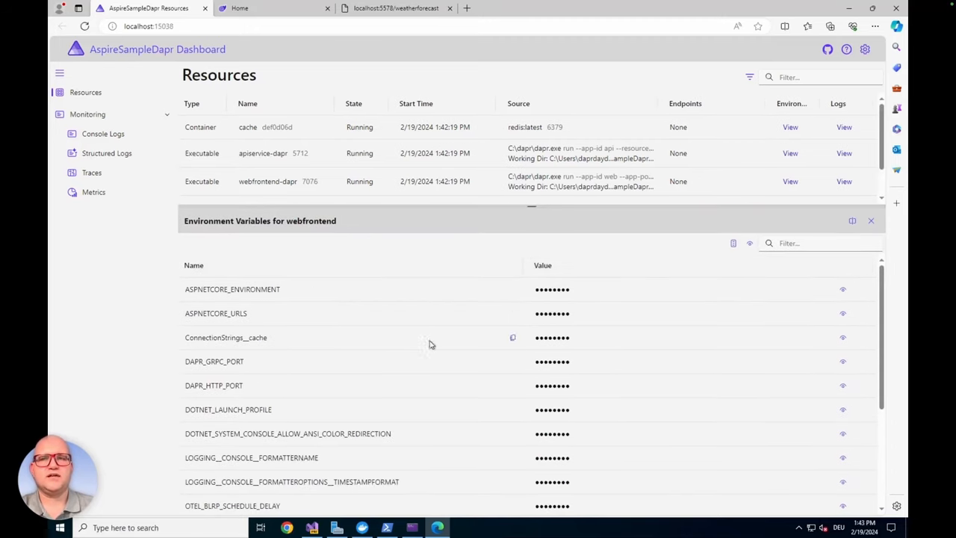
{"action": "mouse_move", "coordinate": [801, 411]}
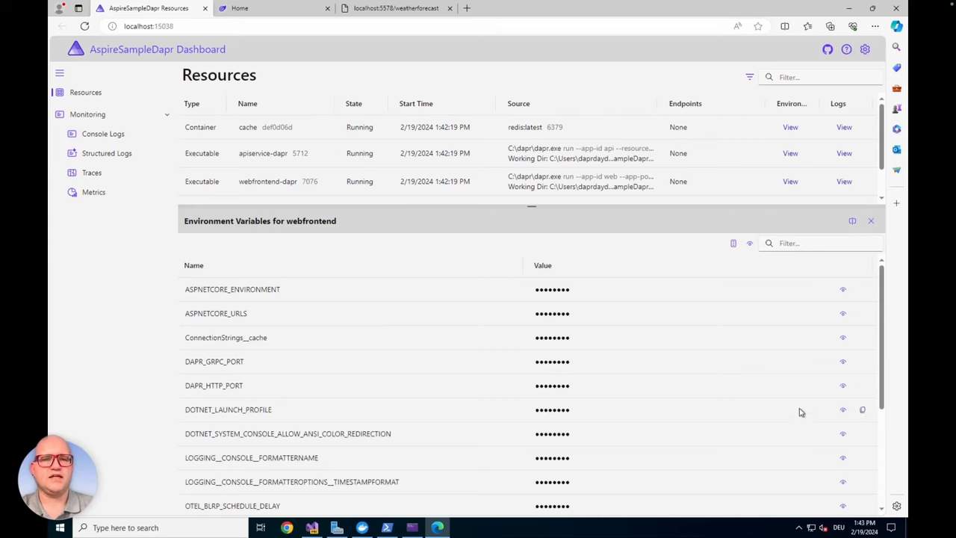
{"action": "mouse_move", "coordinate": [843, 290]}
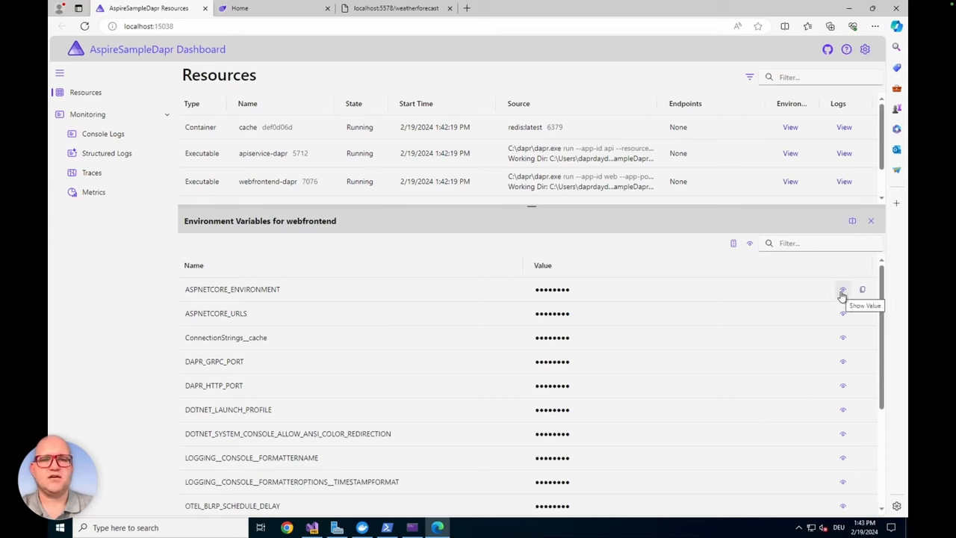
{"action": "left_click", "coordinate": [843, 289]}
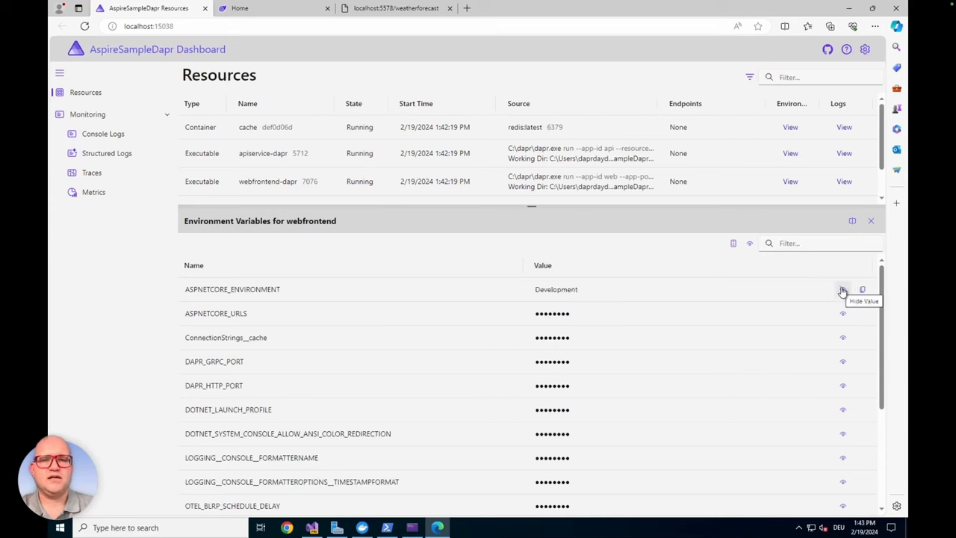
{"action": "left_click", "coordinate": [843, 337]}
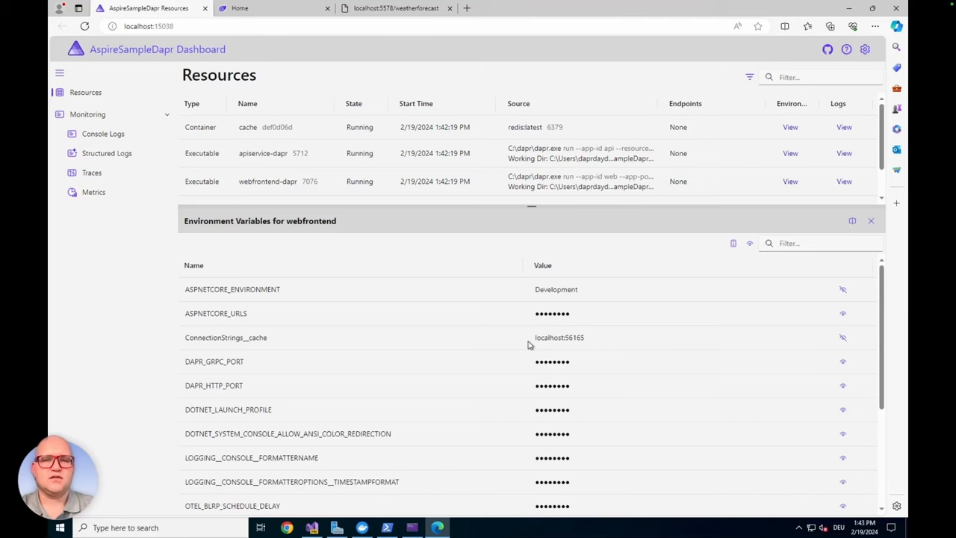
{"action": "mouse_move", "coordinate": [541, 351]}
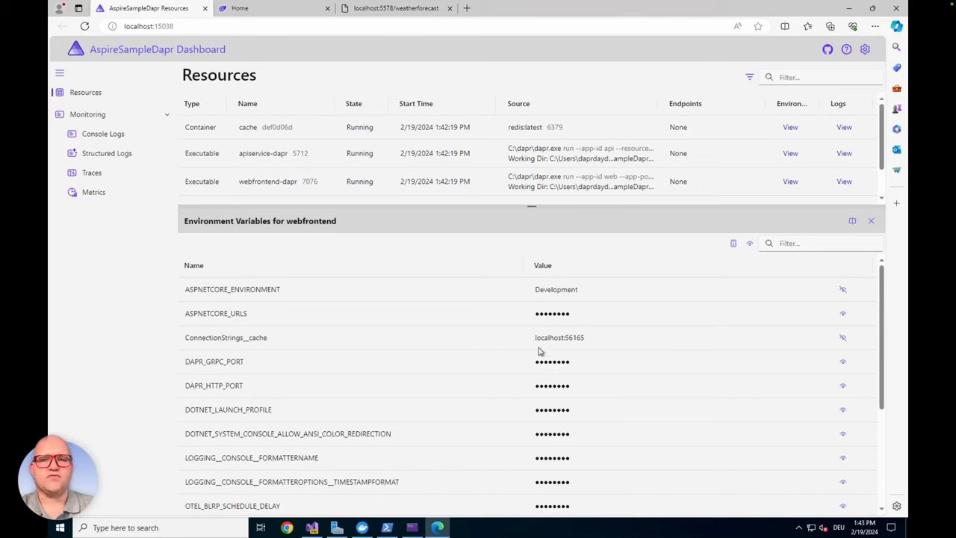
{"action": "mouse_move", "coordinate": [581, 354]}
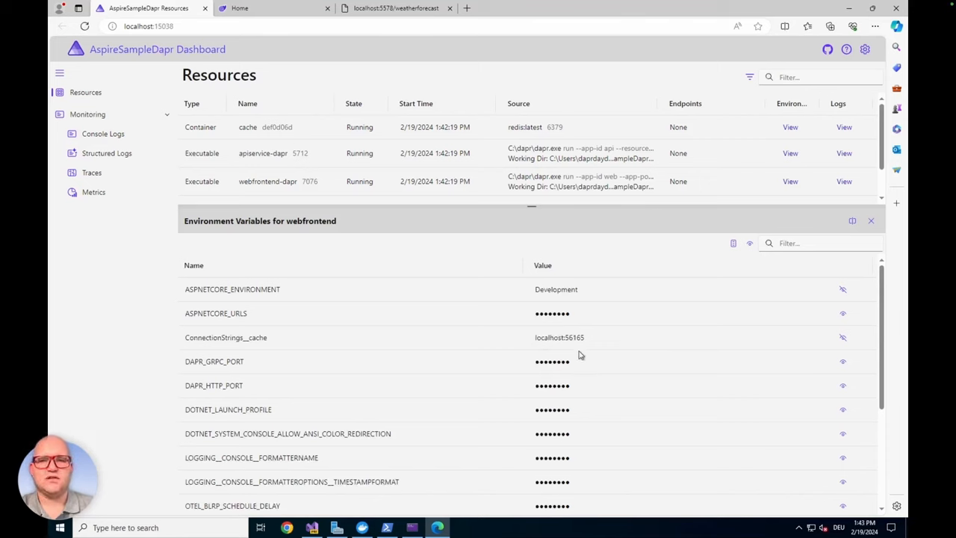
{"action": "mouse_move", "coordinate": [850, 383]}
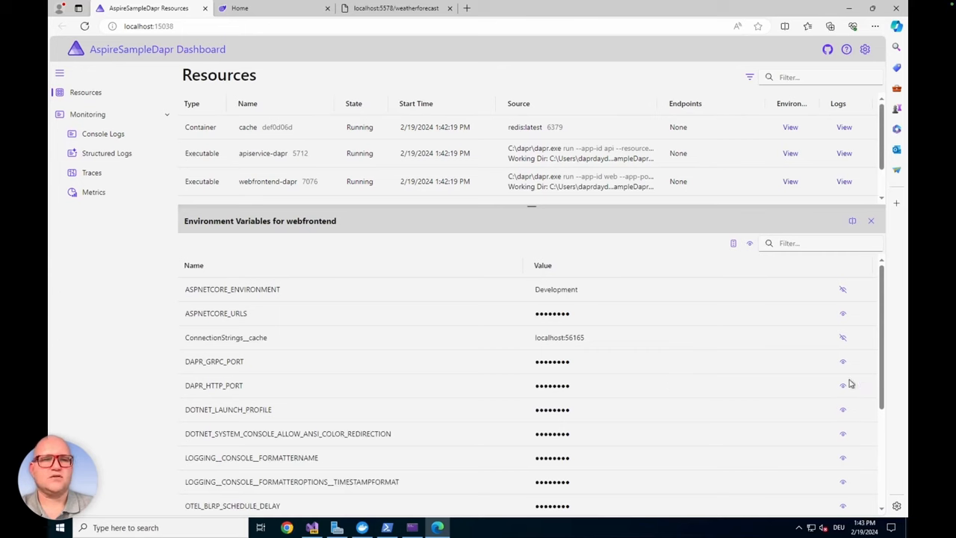
{"action": "left_click", "coordinate": [843, 386]}
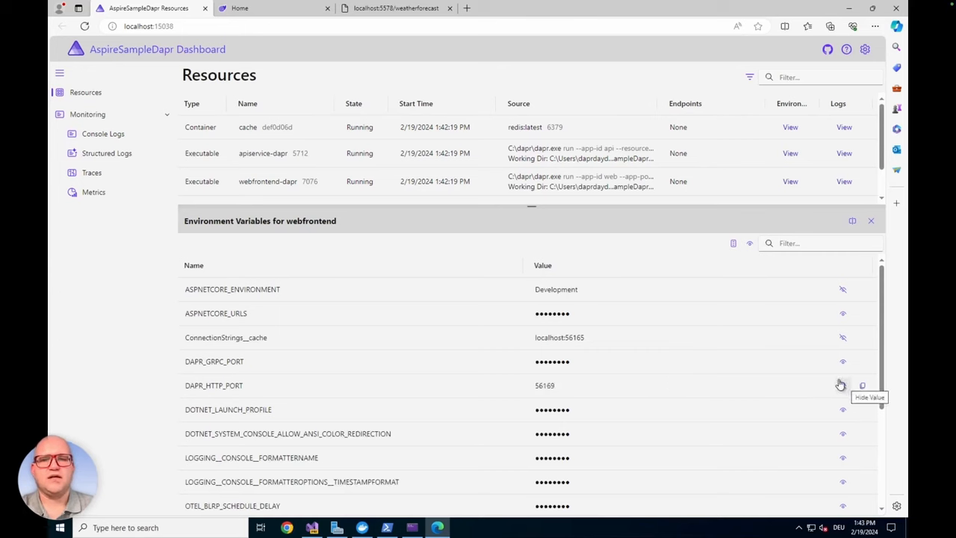
{"action": "mouse_move", "coordinate": [374, 220]}
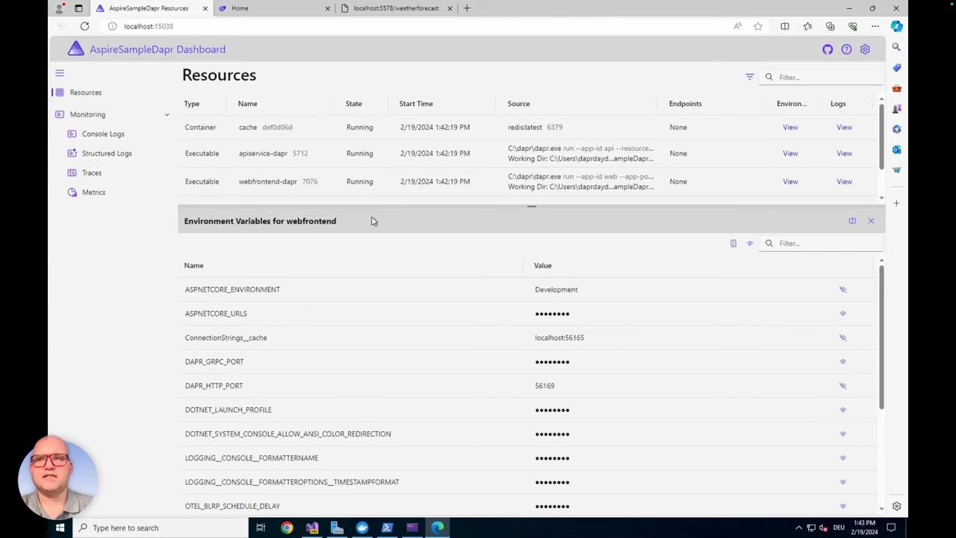
{"action": "mouse_move", "coordinate": [805, 186]}
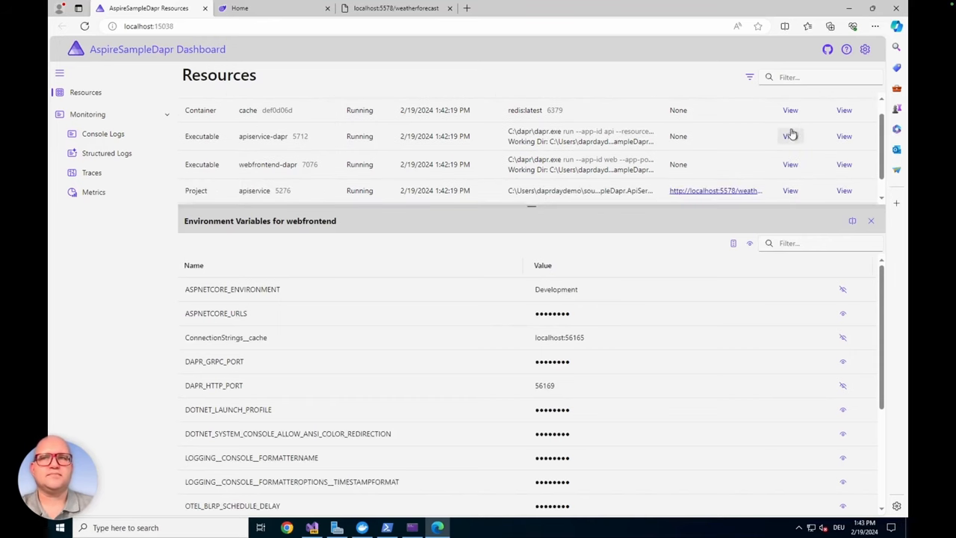
{"action": "left_click", "coordinate": [790, 109]}
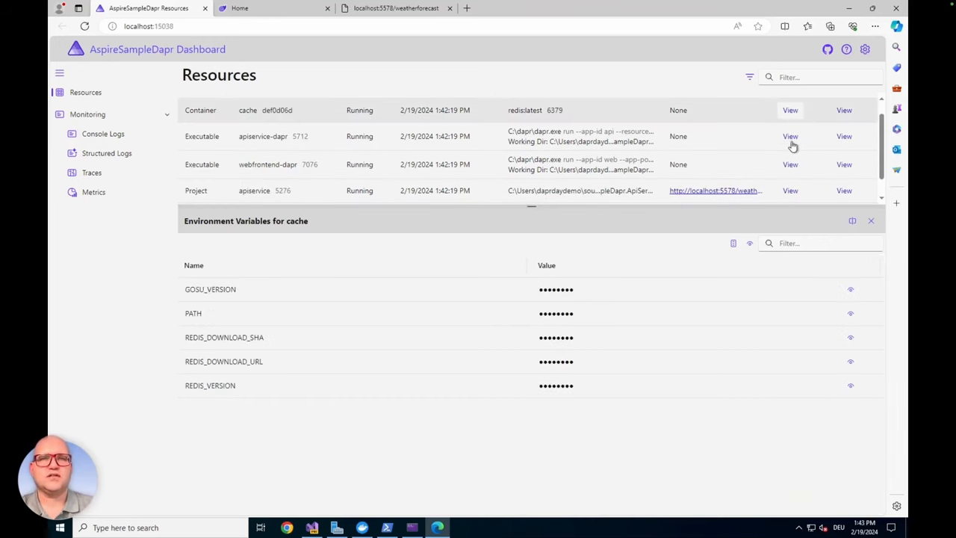
{"action": "mouse_move", "coordinate": [790, 136]}
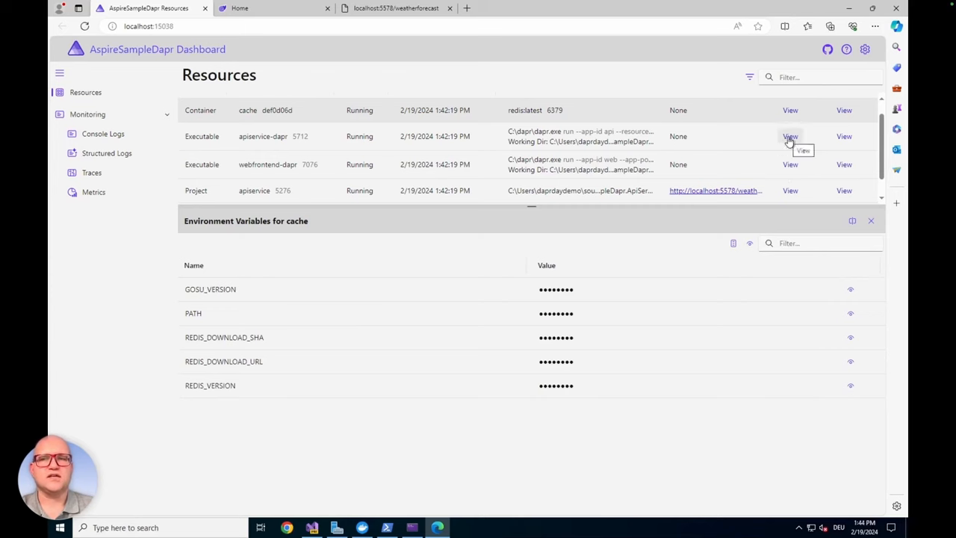
{"action": "left_click", "coordinate": [790, 136]}
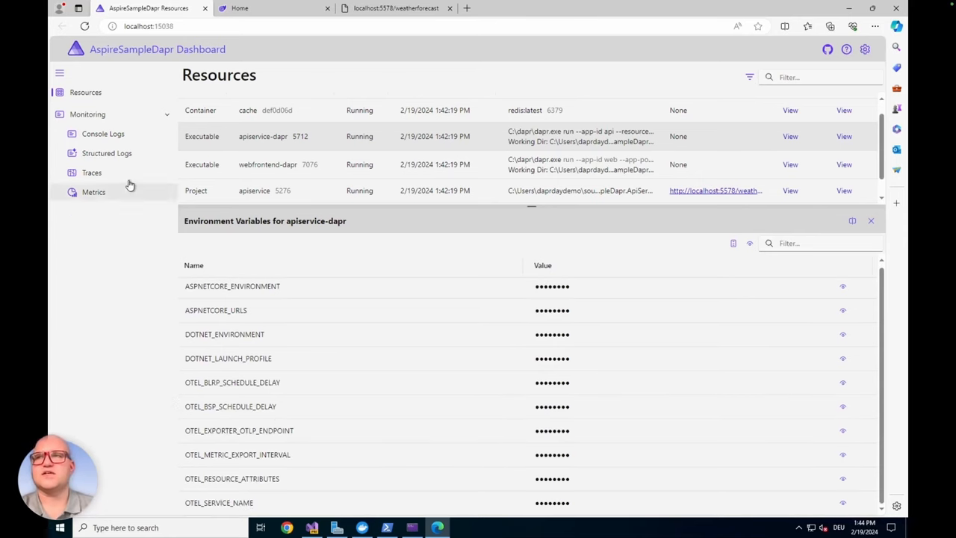
{"action": "mouse_move", "coordinate": [103, 134]}
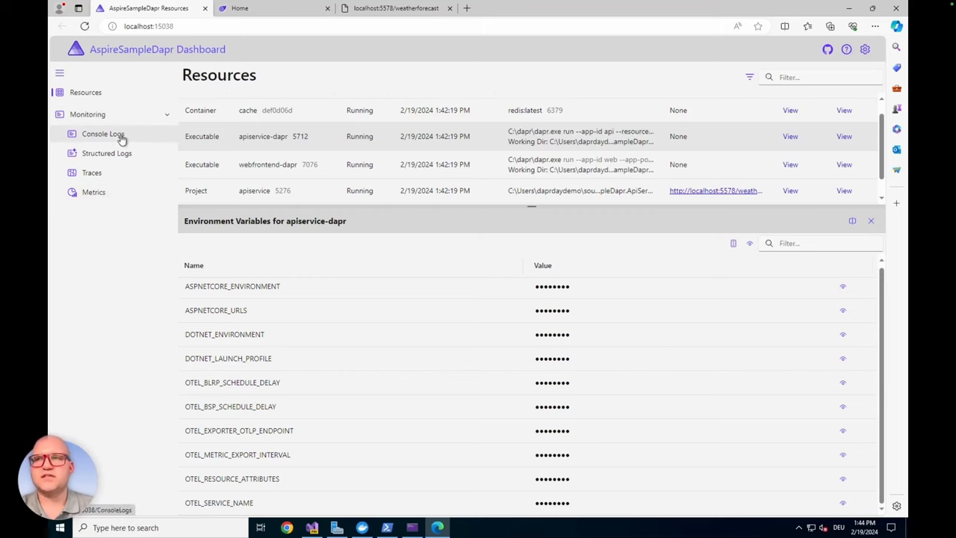
View console logs for apiservice-dapr and webfrontend, then open Structured Logs
{"action": "left_click", "coordinate": [102, 133]}
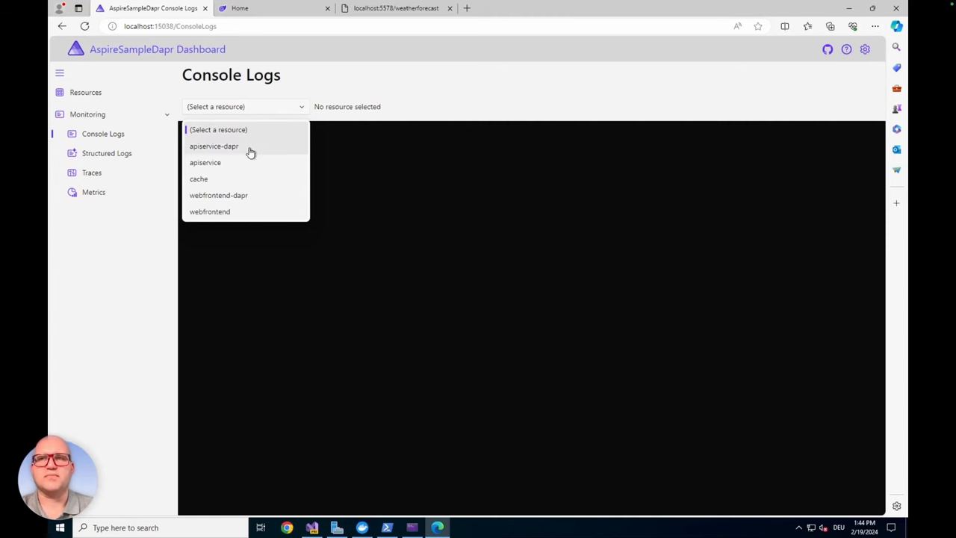
{"action": "left_click", "coordinate": [213, 146]}
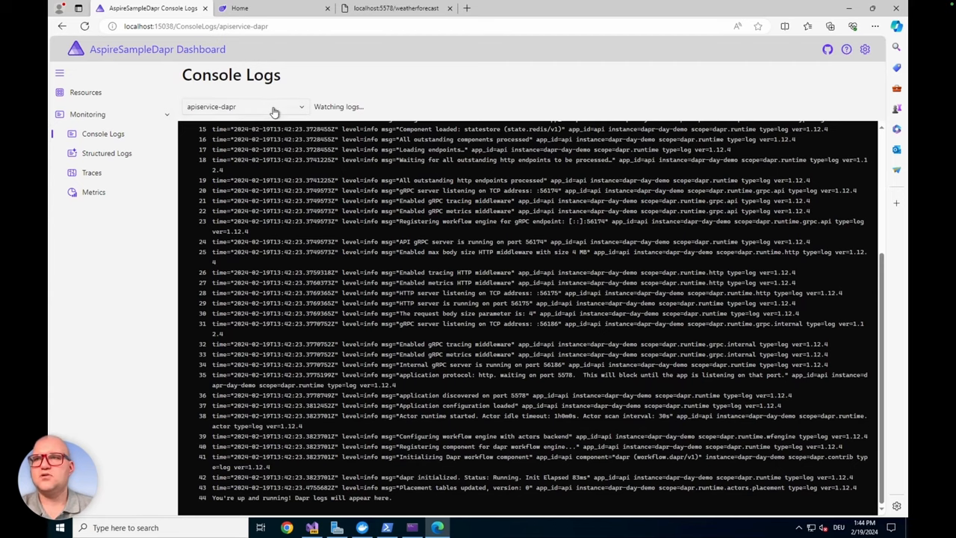
{"action": "left_click", "coordinate": [243, 106]}
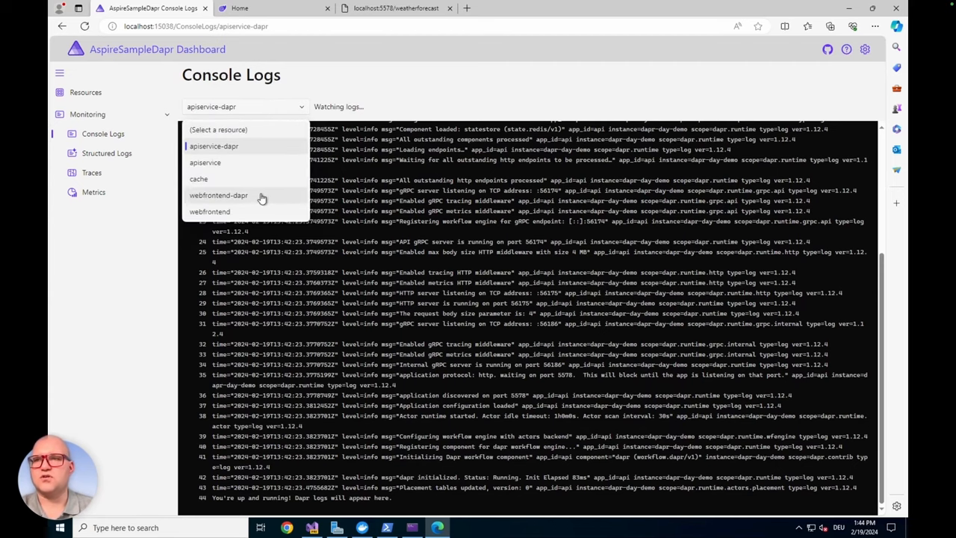
{"action": "left_click", "coordinate": [210, 212]}
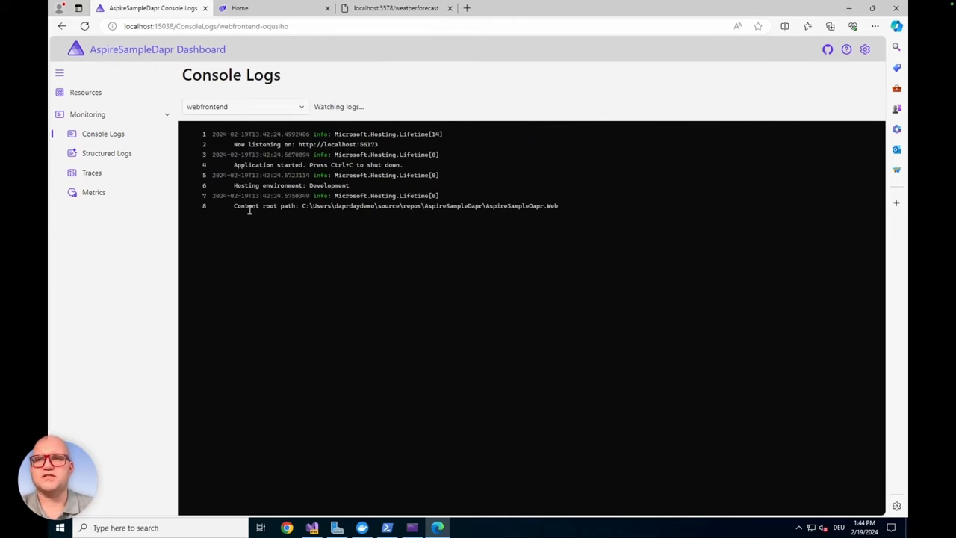
{"action": "left_click", "coordinate": [106, 153]}
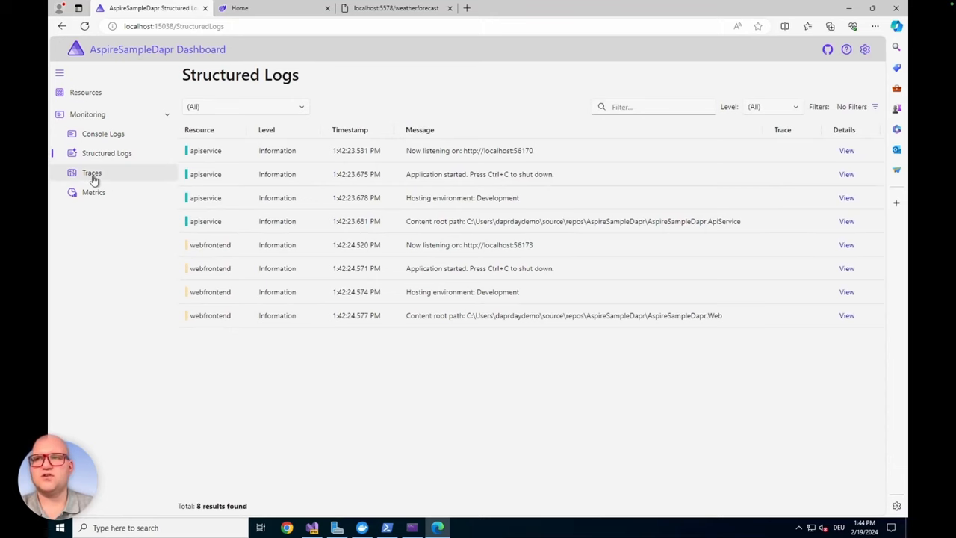
Generate a webfrontend weather trace by loading the web app's Weather page
{"action": "left_click", "coordinate": [91, 172]}
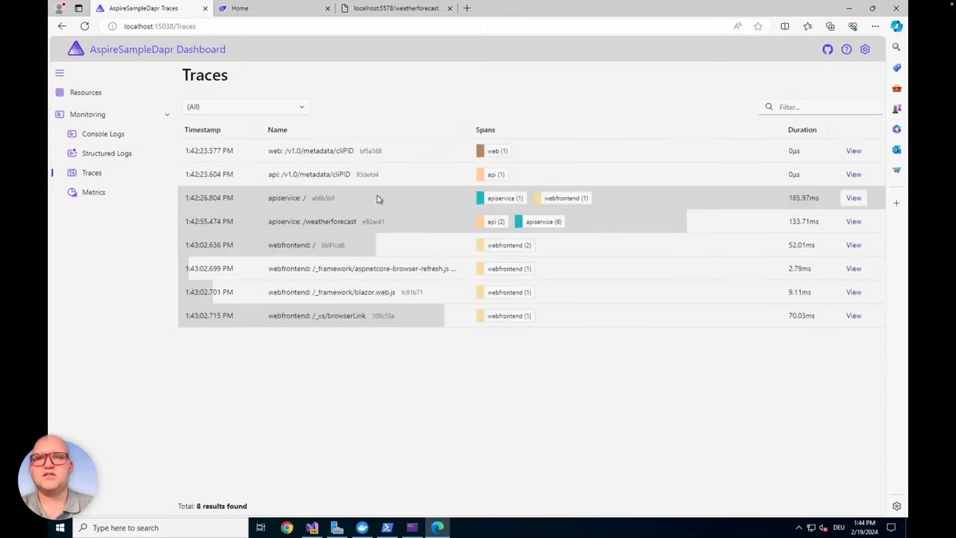
{"action": "mouse_move", "coordinate": [545, 288]}
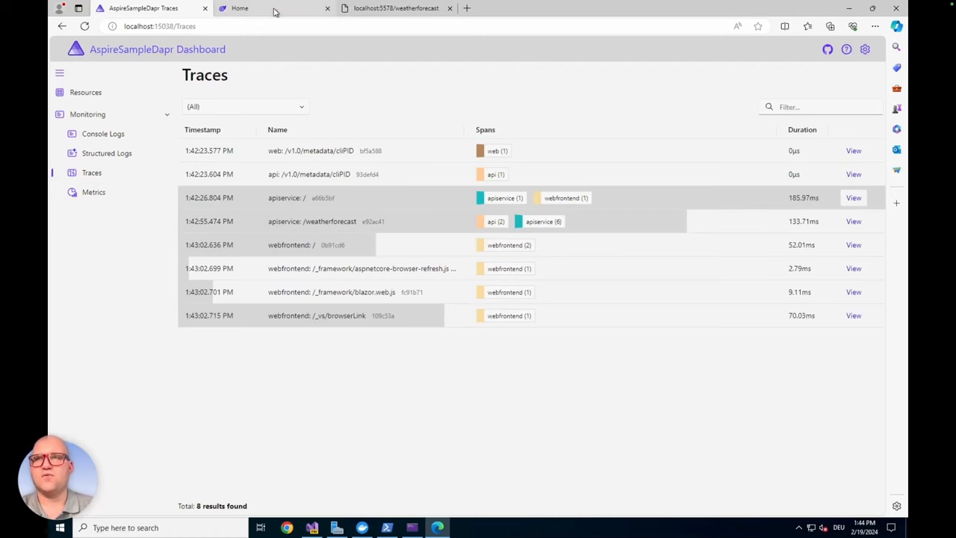
{"action": "left_click", "coordinate": [239, 8]}
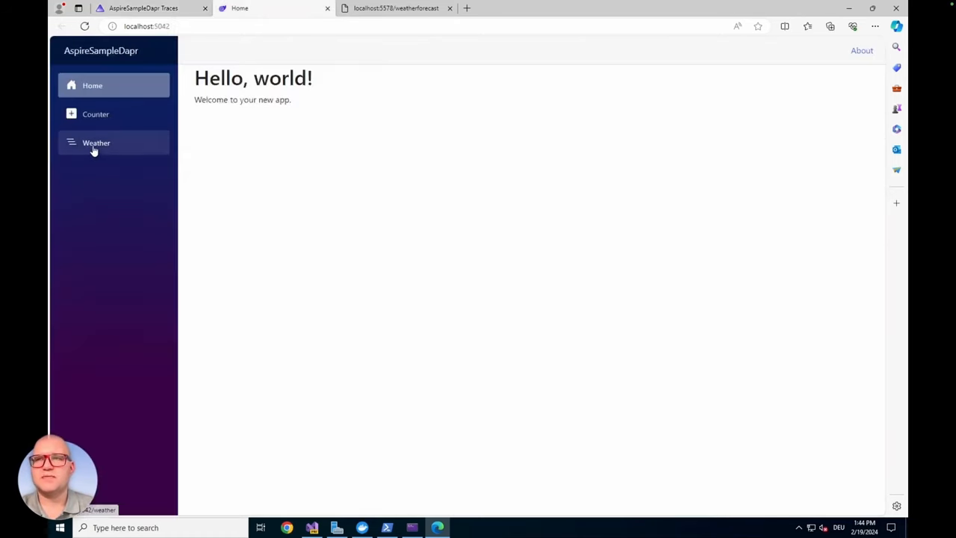
{"action": "left_click", "coordinate": [96, 143]}
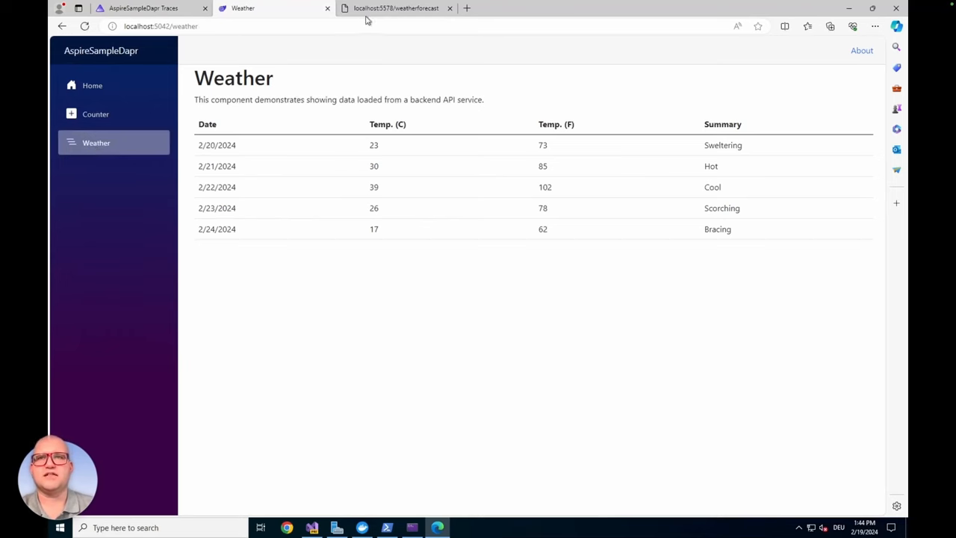
{"action": "left_click", "coordinate": [396, 8]}
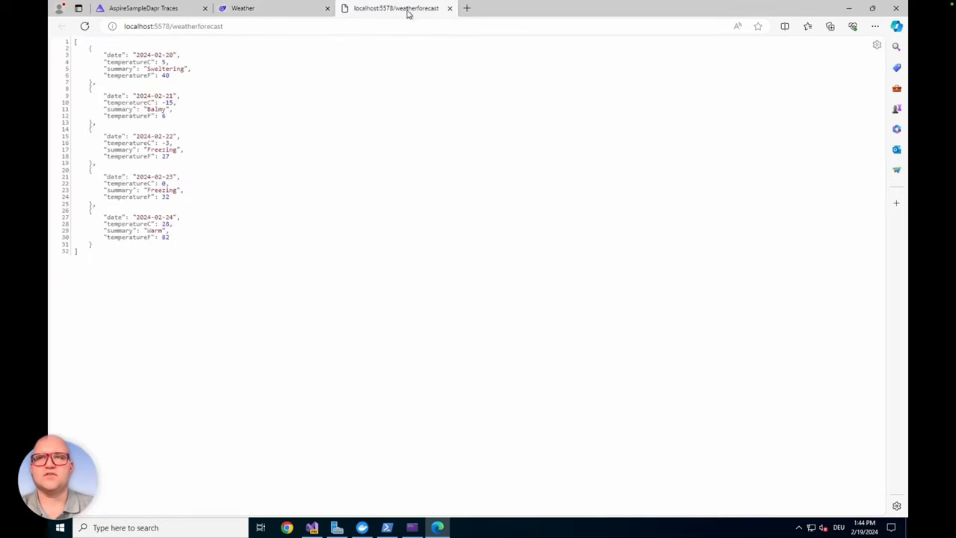
{"action": "left_click", "coordinate": [142, 8]}
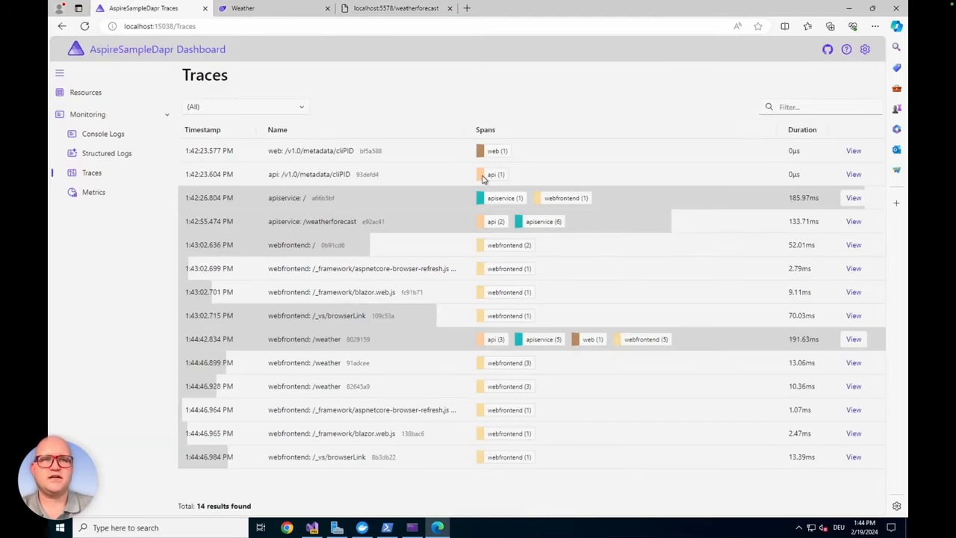
{"action": "mouse_move", "coordinate": [424, 221]}
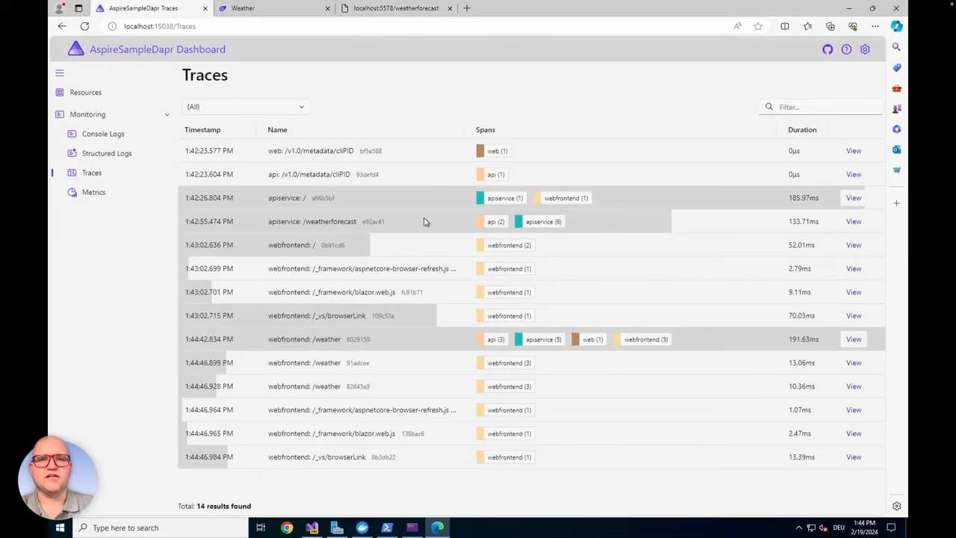
{"action": "mouse_move", "coordinate": [303, 235]}
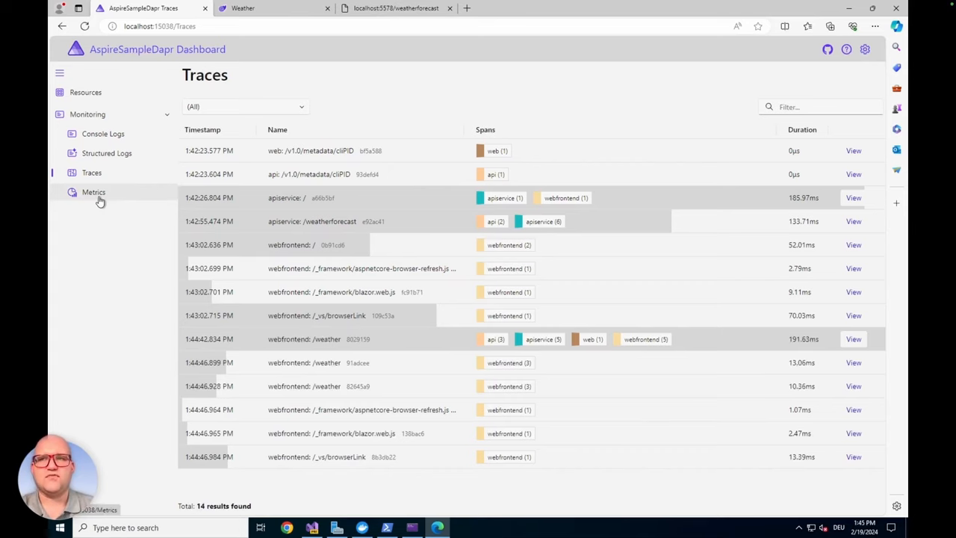
Chart webfrontend's http.server.request.duration, then http.server.active_requests, after briefly checking the Weather tab
{"action": "left_click", "coordinate": [94, 192]}
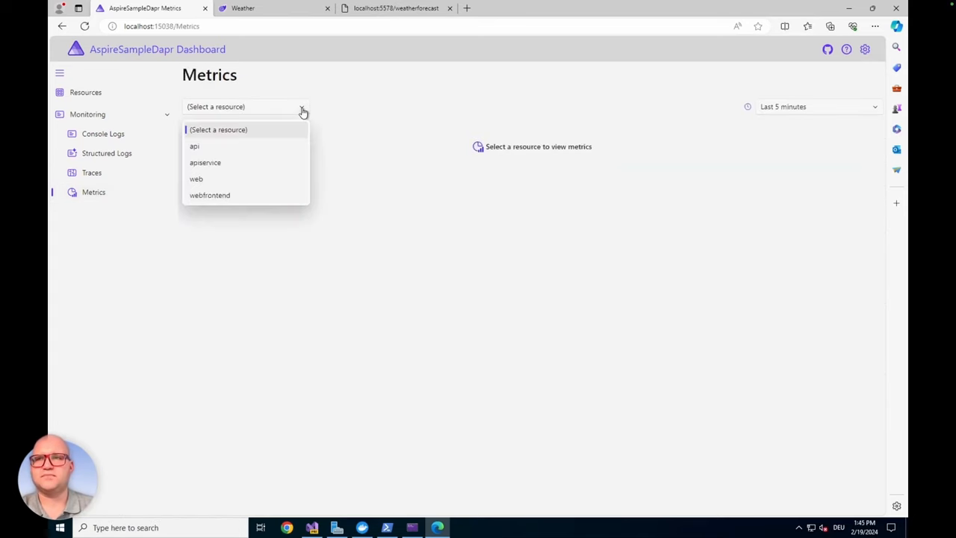
{"action": "mouse_move", "coordinate": [196, 178]}
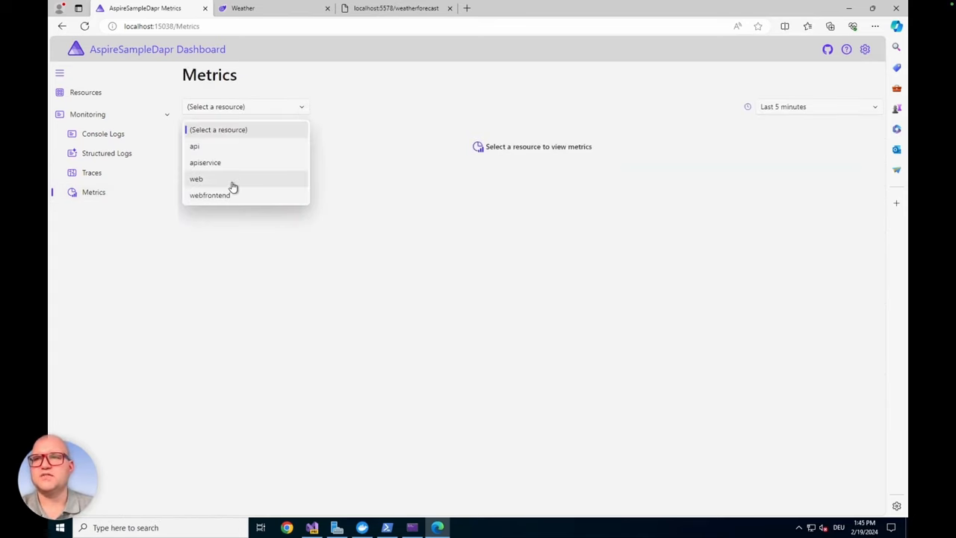
{"action": "left_click", "coordinate": [210, 195]}
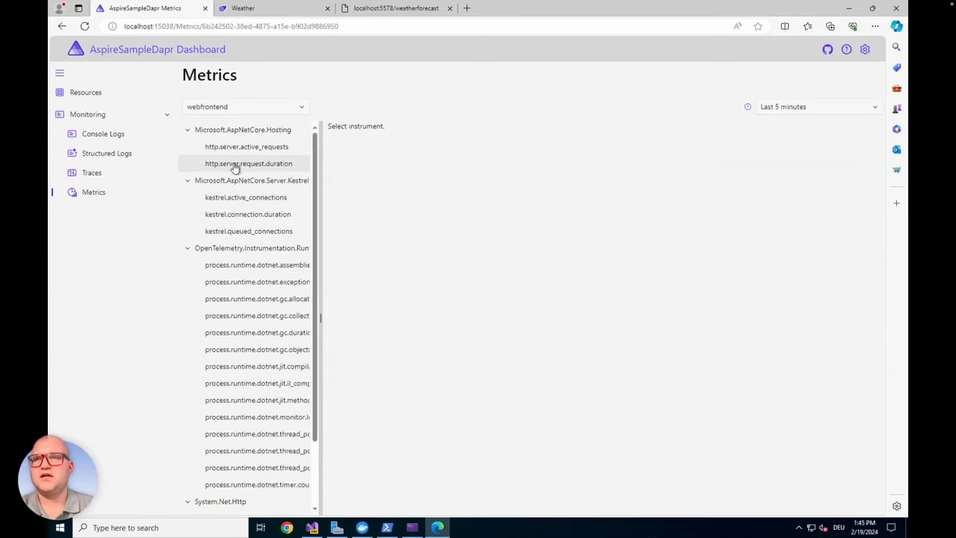
{"action": "left_click", "coordinate": [248, 162]}
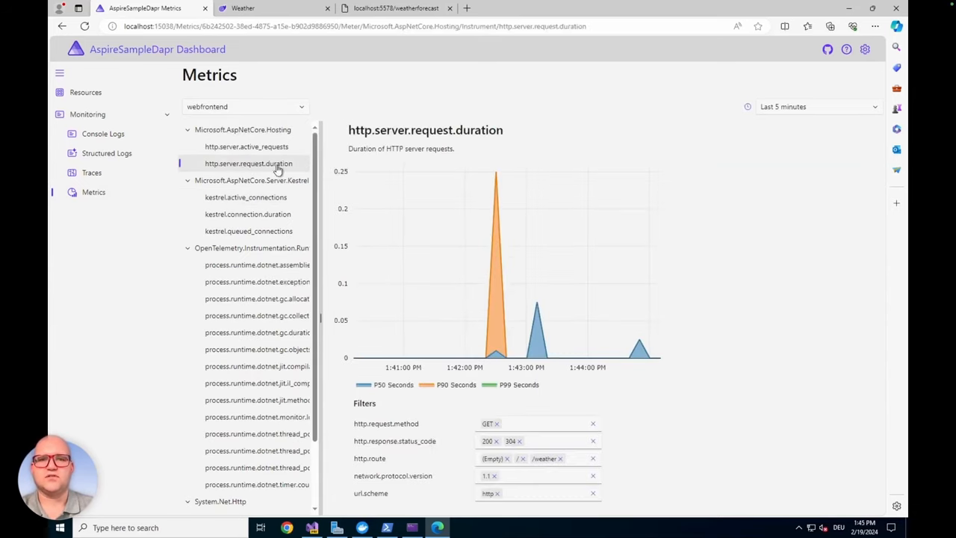
{"action": "mouse_move", "coordinate": [246, 147]}
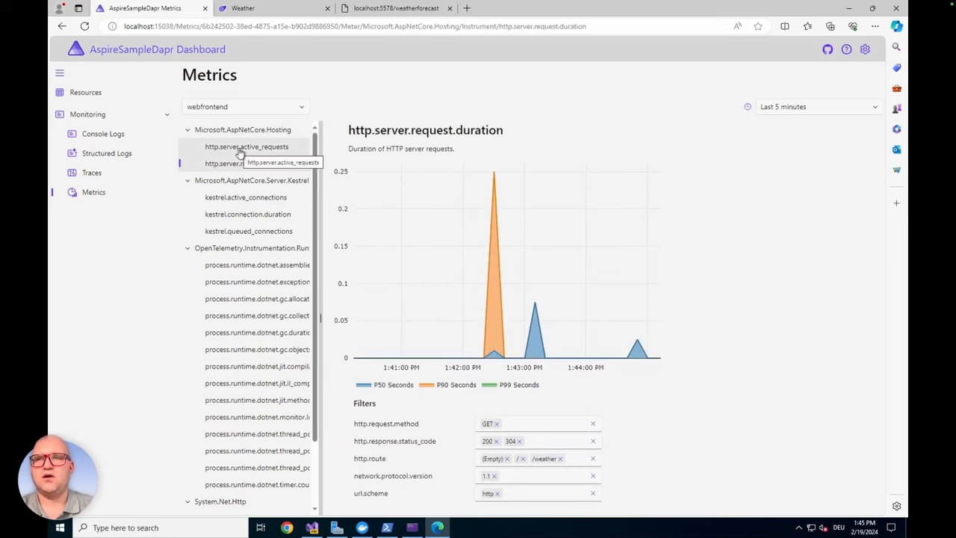
{"action": "left_click", "coordinate": [246, 147]}
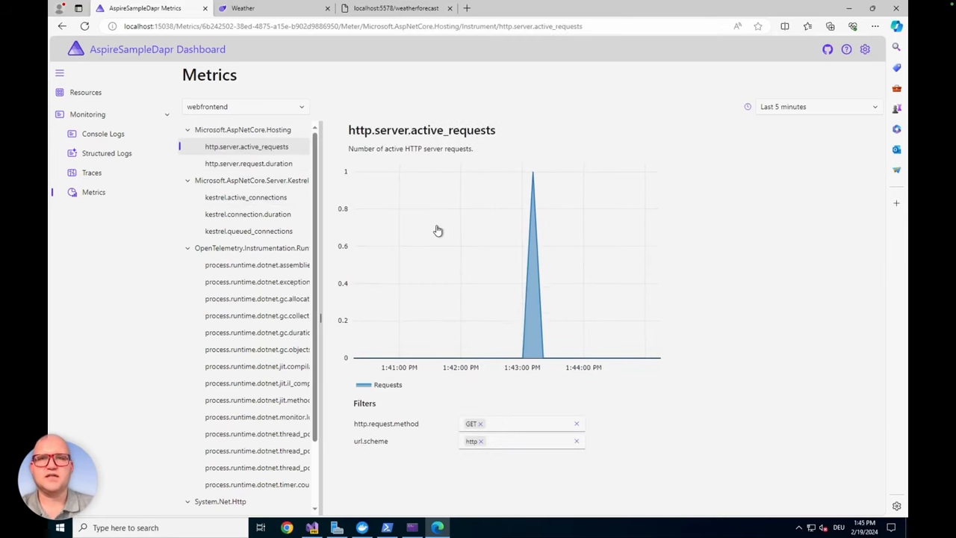
{"action": "mouse_move", "coordinate": [567, 284]}
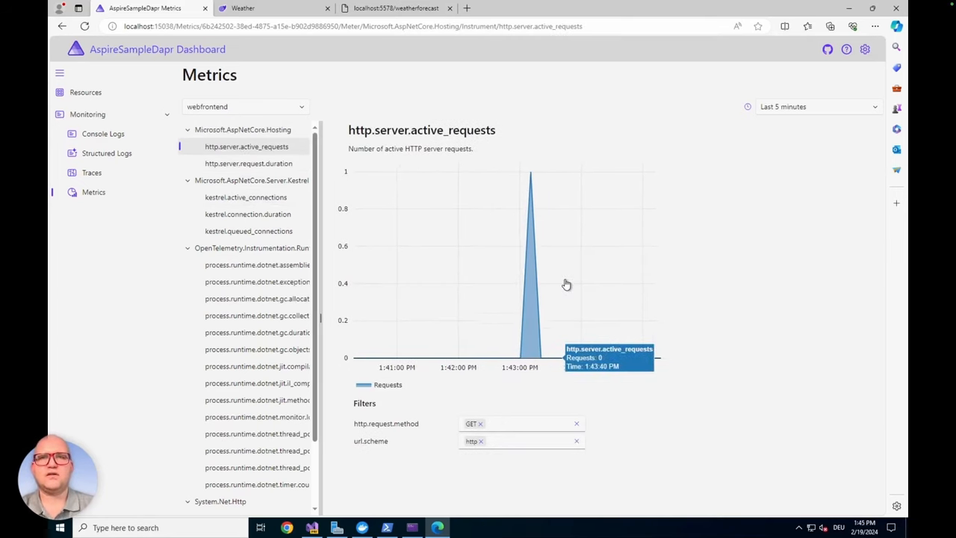
{"action": "left_click", "coordinate": [243, 9]}
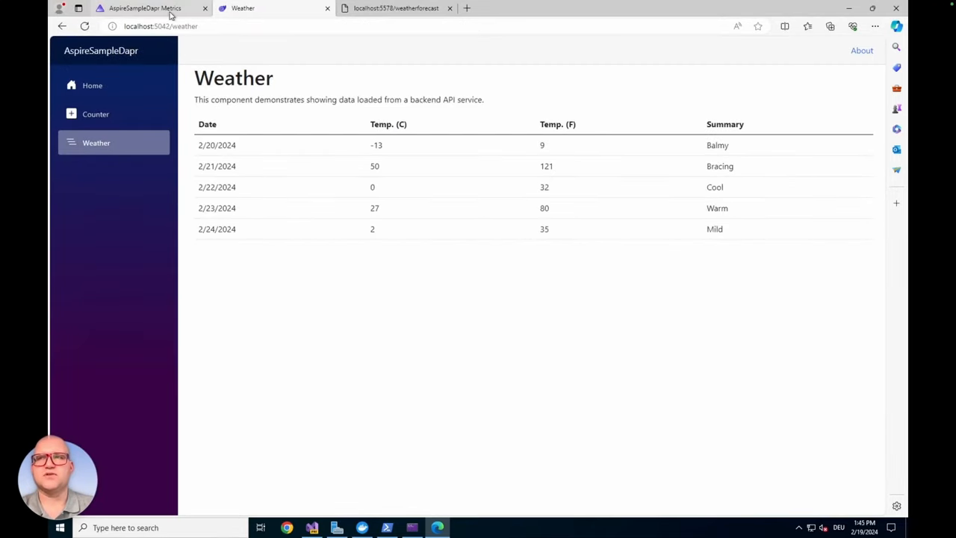
{"action": "left_click", "coordinate": [142, 9]}
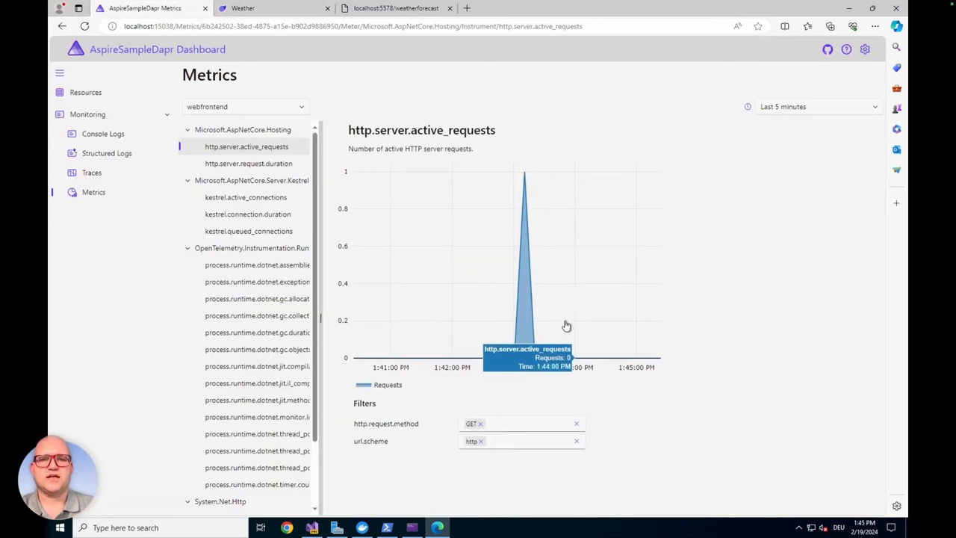